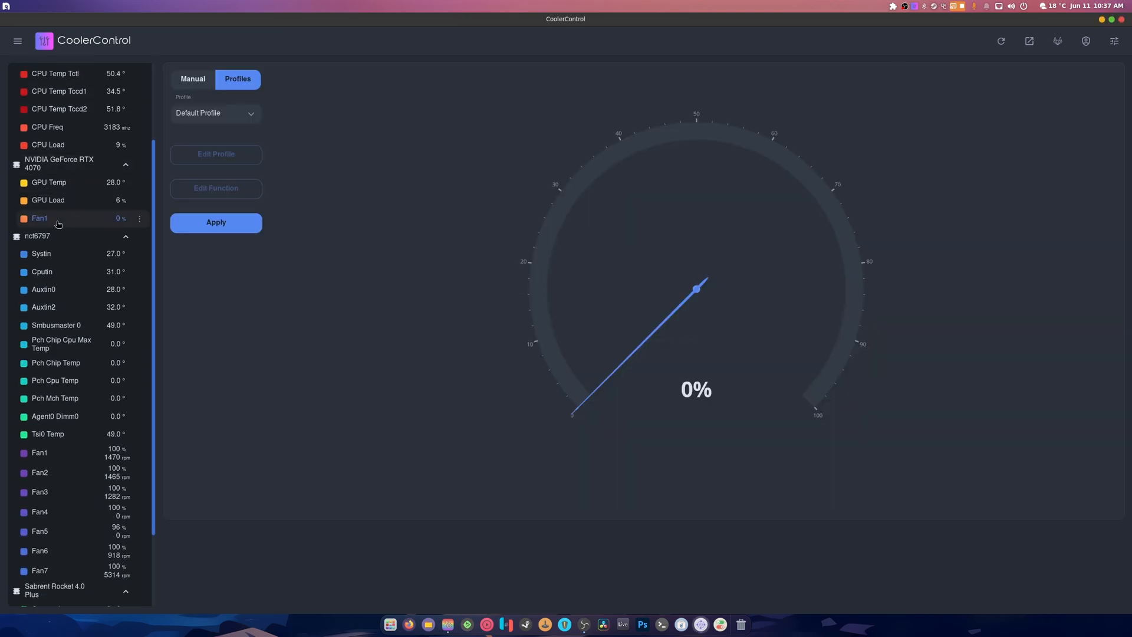
{"action": "mouse_move", "coordinate": [253, 138]}
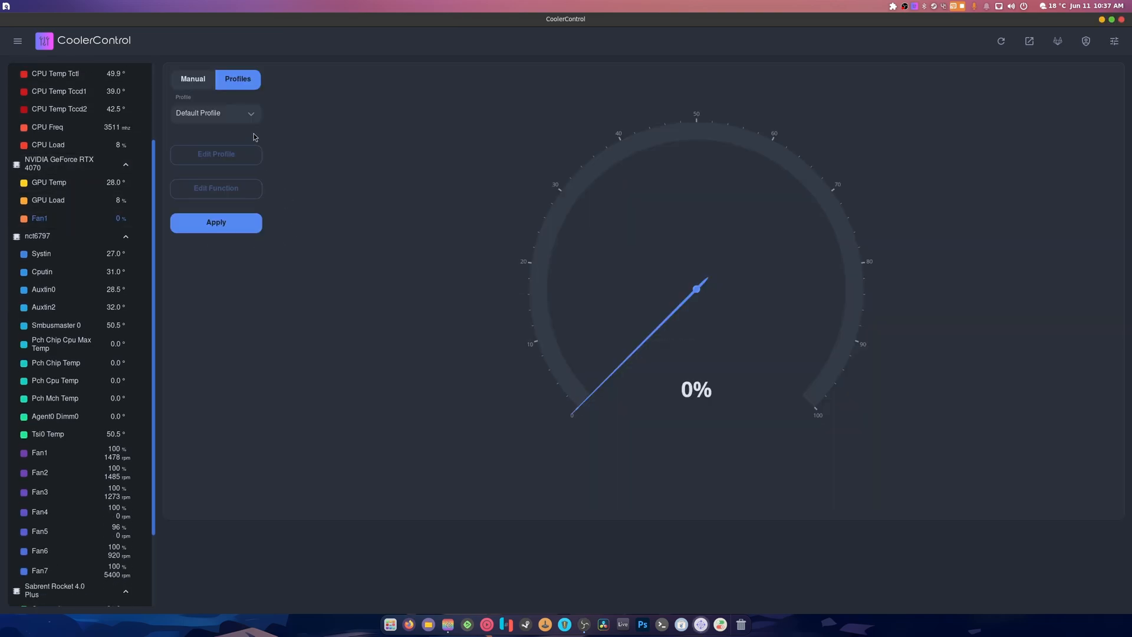
- Switch the GeForce RTX 4070 fan to manual 50% duty, apply, and dismiss the error toast
{"action": "left_click", "coordinate": [192, 78]}
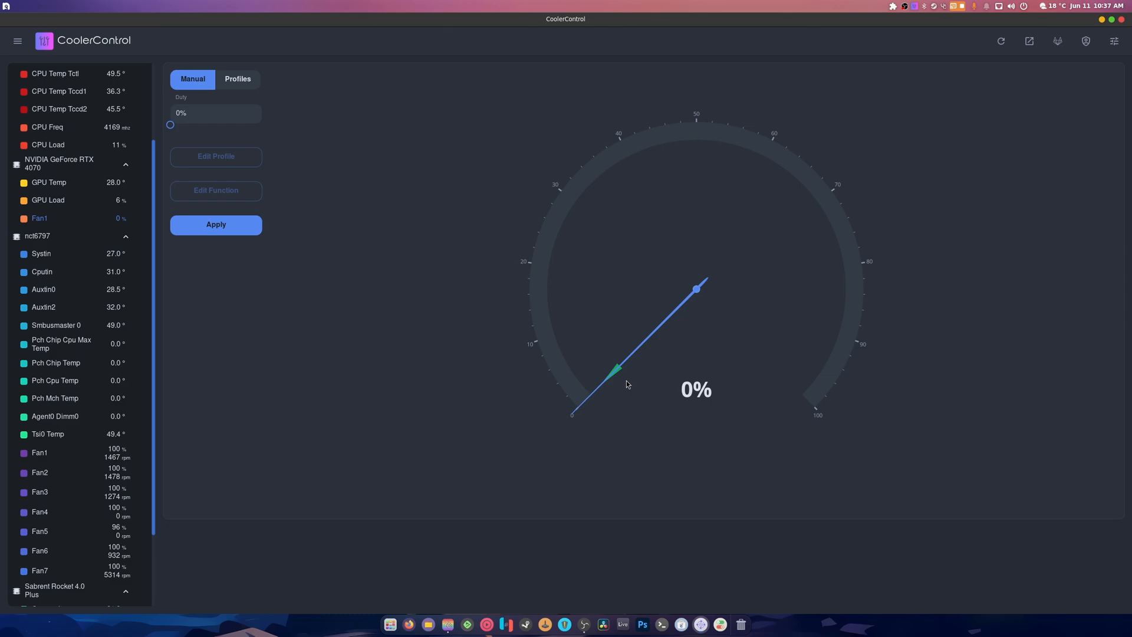
{"action": "mouse_move", "coordinate": [382, 231]}
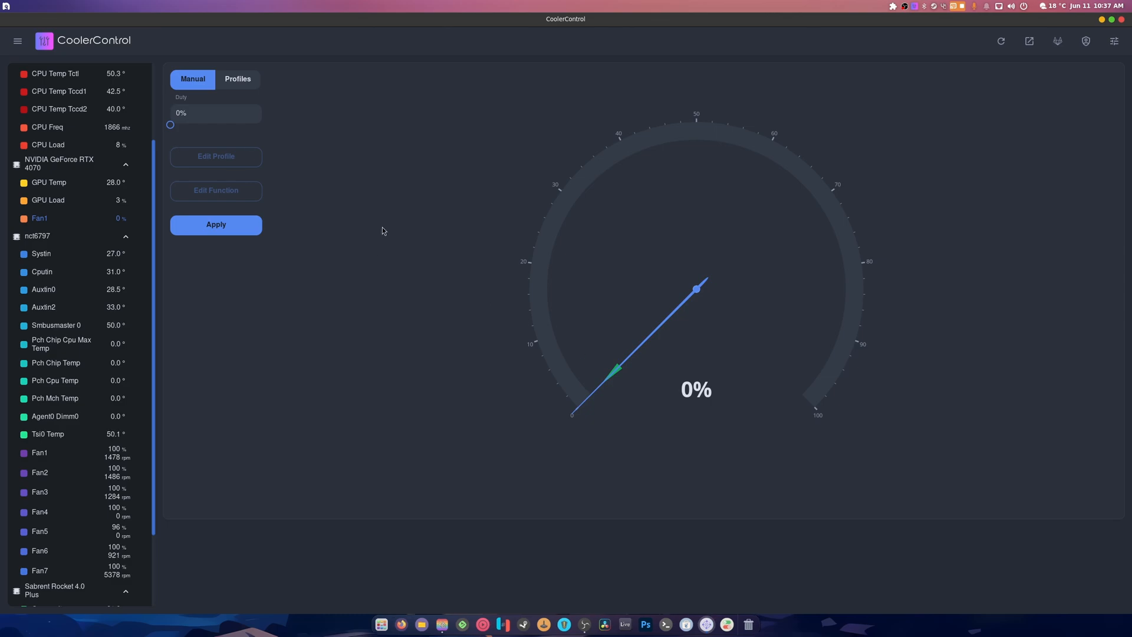
{"action": "mouse_move", "coordinate": [648, 392]}
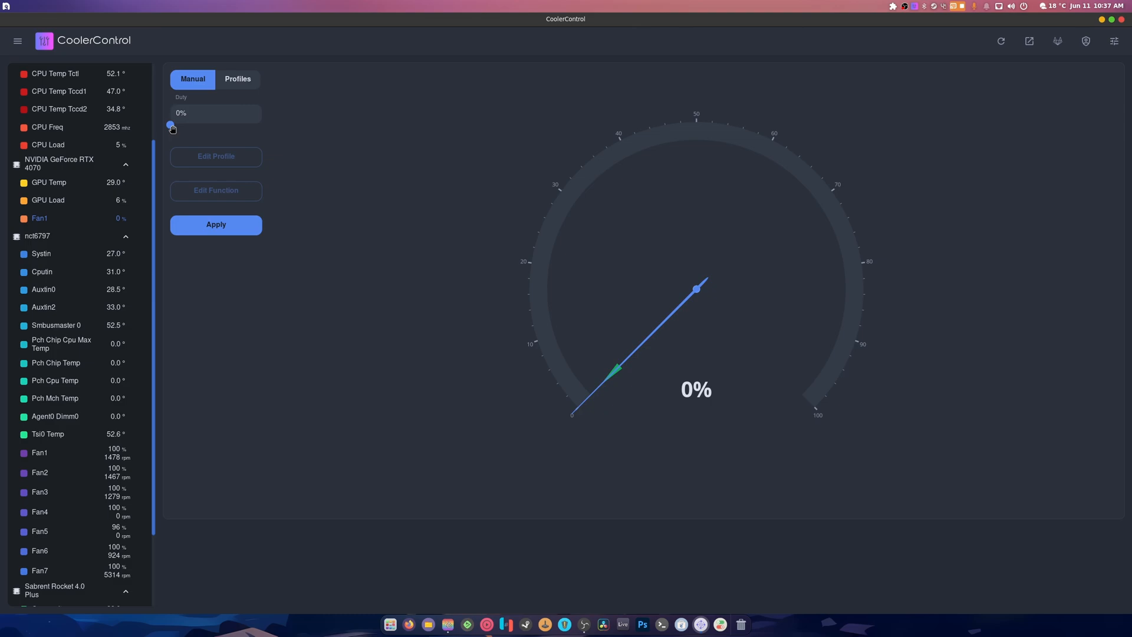
{"action": "left_click_drag", "start_coordinate": [171, 125], "coordinate": [212, 125]}
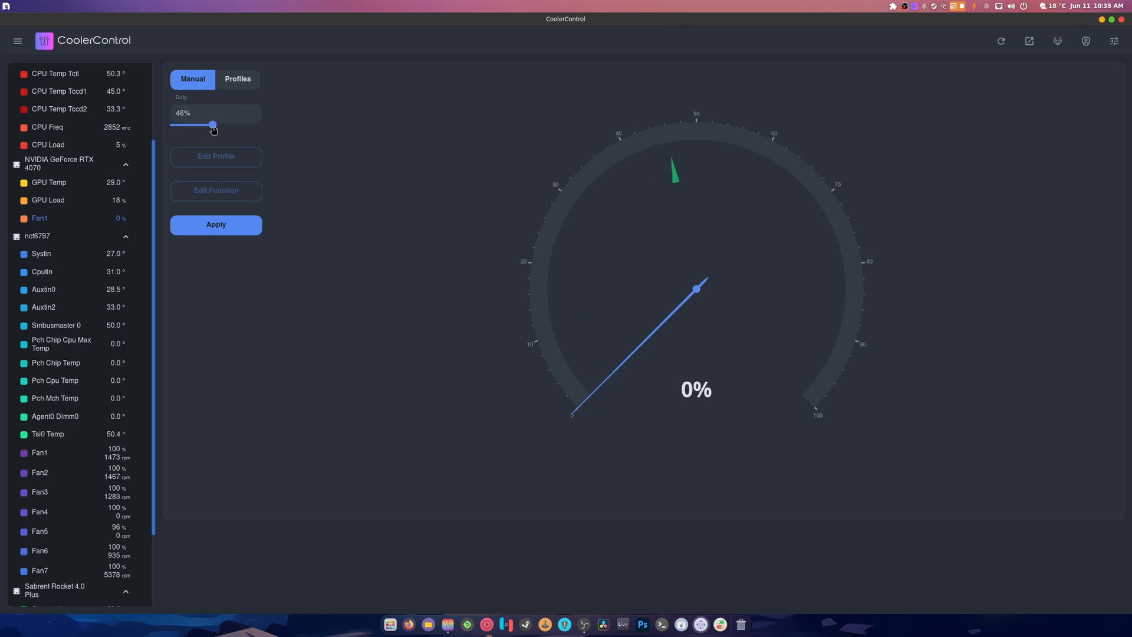
{"action": "left_click_drag", "start_coordinate": [213, 125], "coordinate": [216, 125]}
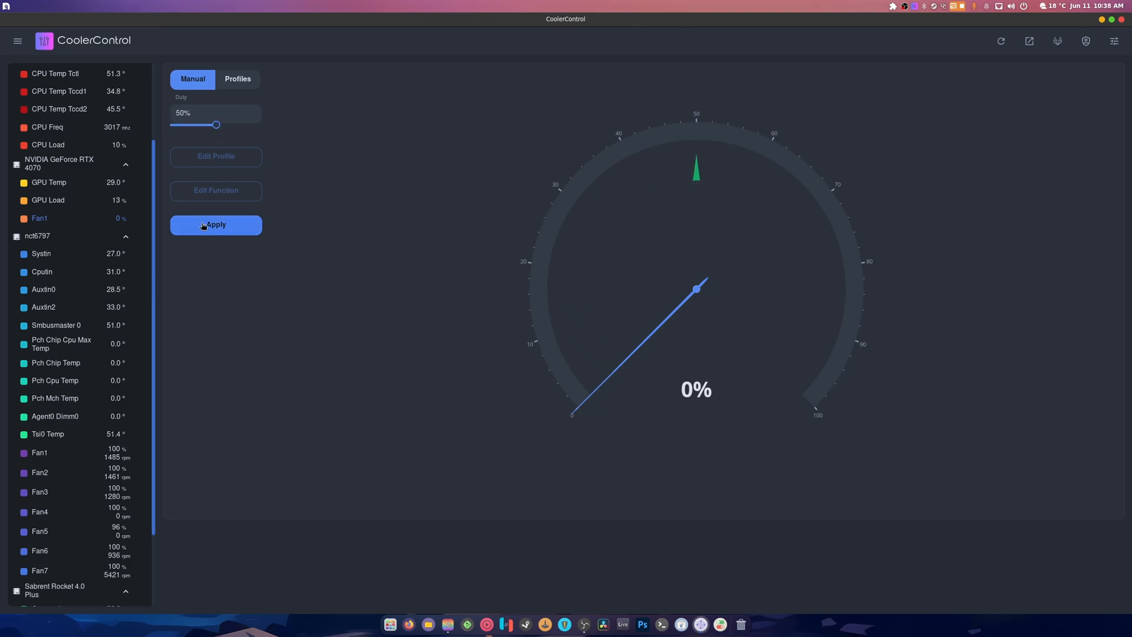
{"action": "left_click", "coordinate": [215, 224]}
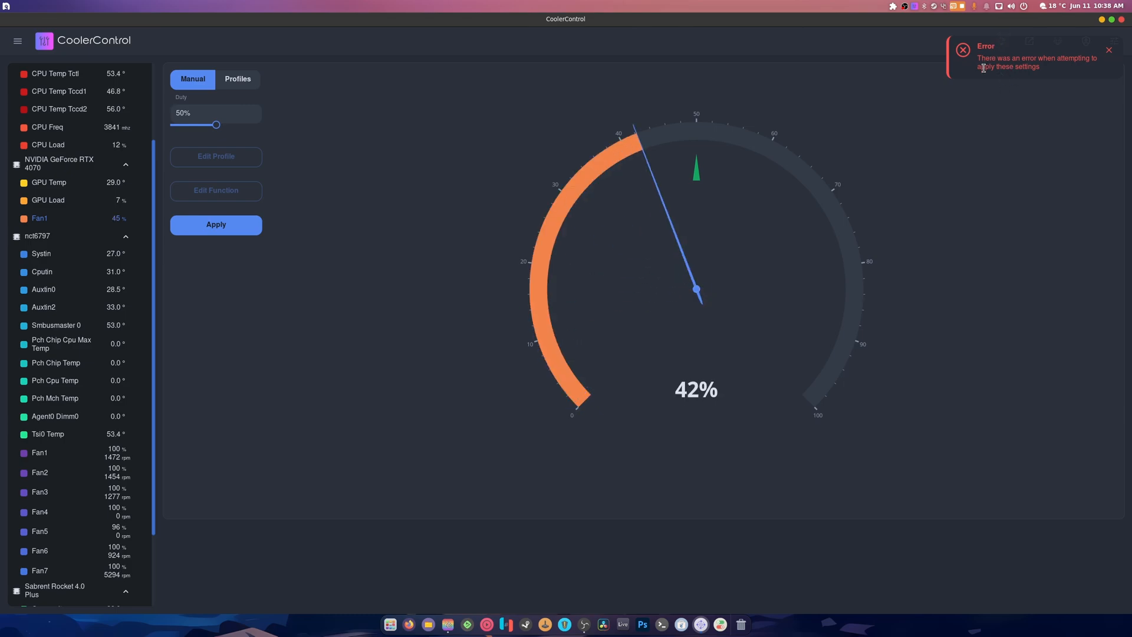
{"action": "left_click", "coordinate": [215, 225]}
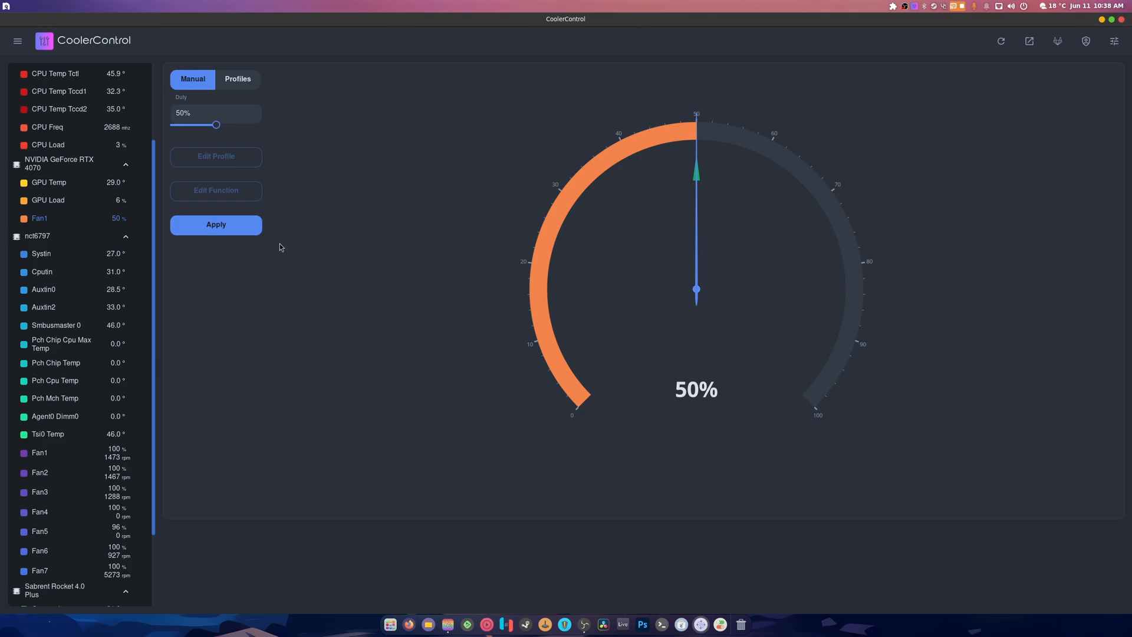
{"action": "mouse_move", "coordinate": [247, 64]}
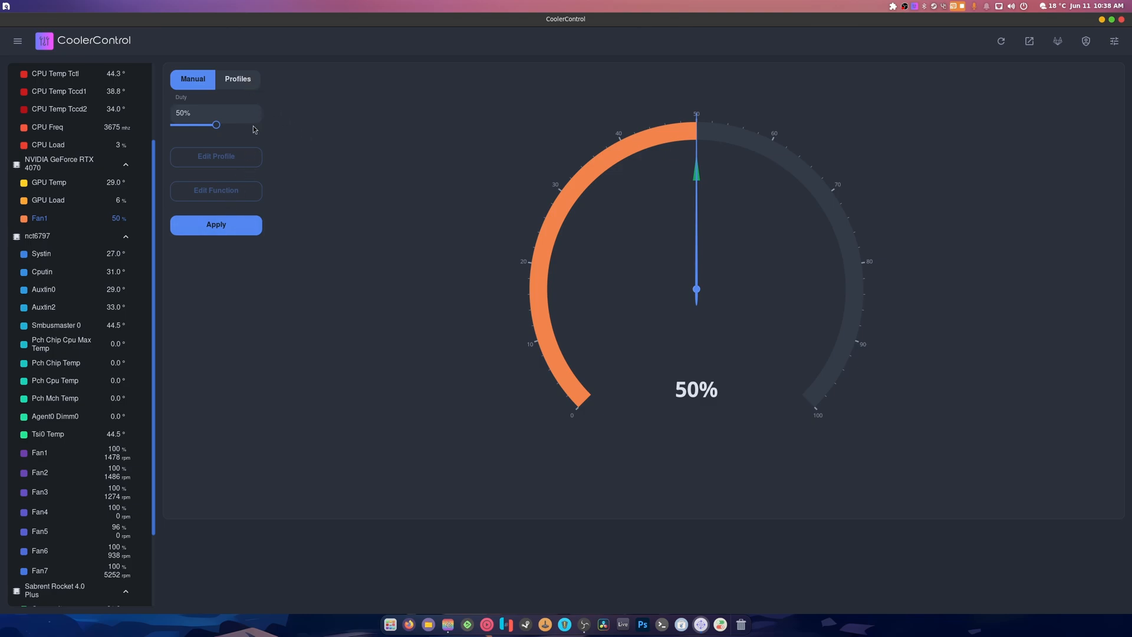
- Try My Profile, revert the GPU fan to manual 50%, then view the Auxtin2 temperature graph
{"action": "left_click", "coordinate": [237, 78]}
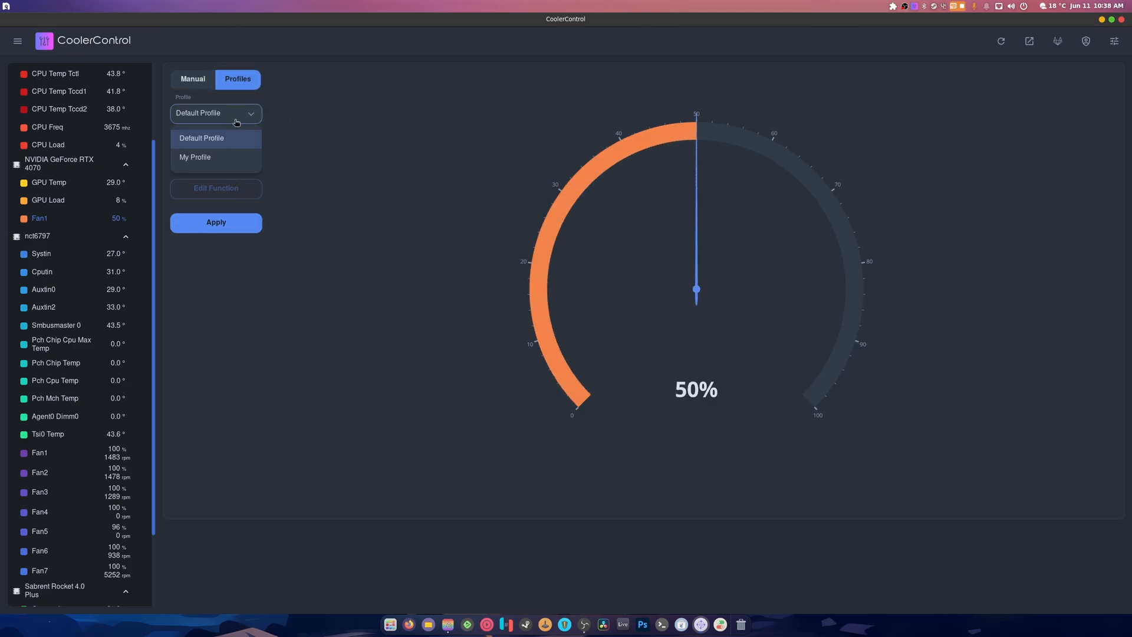
{"action": "left_click", "coordinate": [195, 157]}
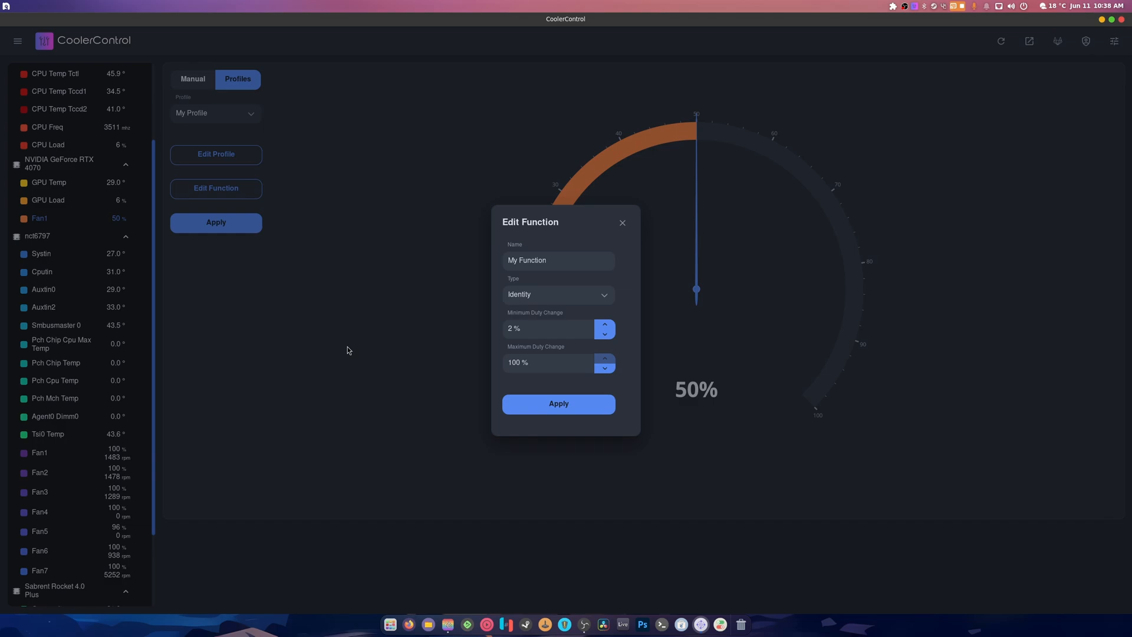
{"action": "mouse_move", "coordinate": [483, 467]}
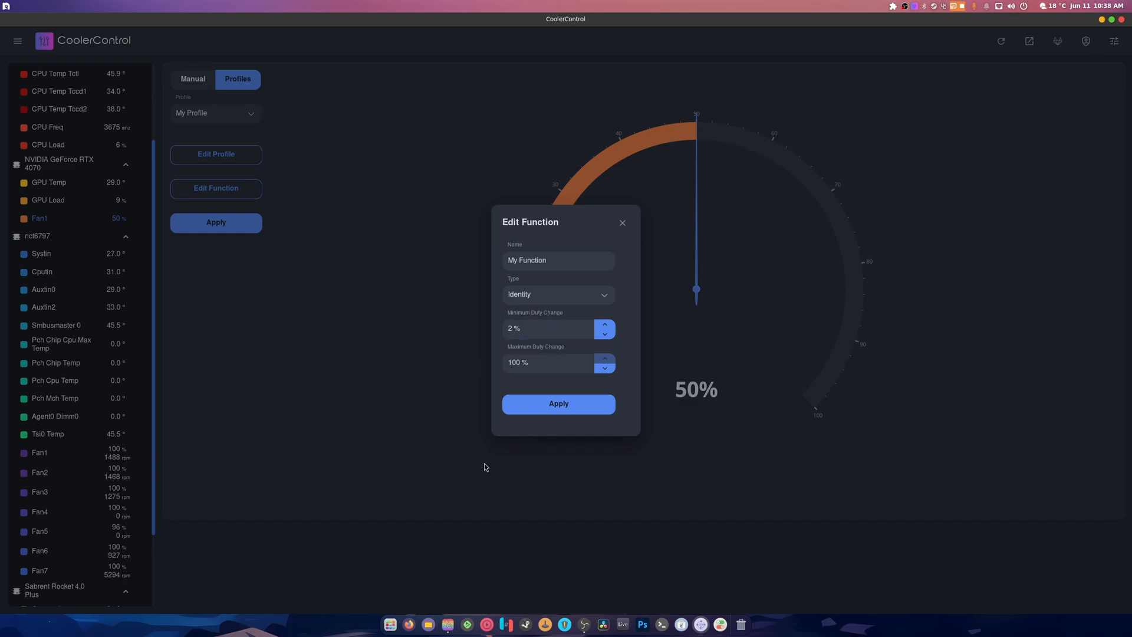
{"action": "mouse_move", "coordinate": [636, 239]}
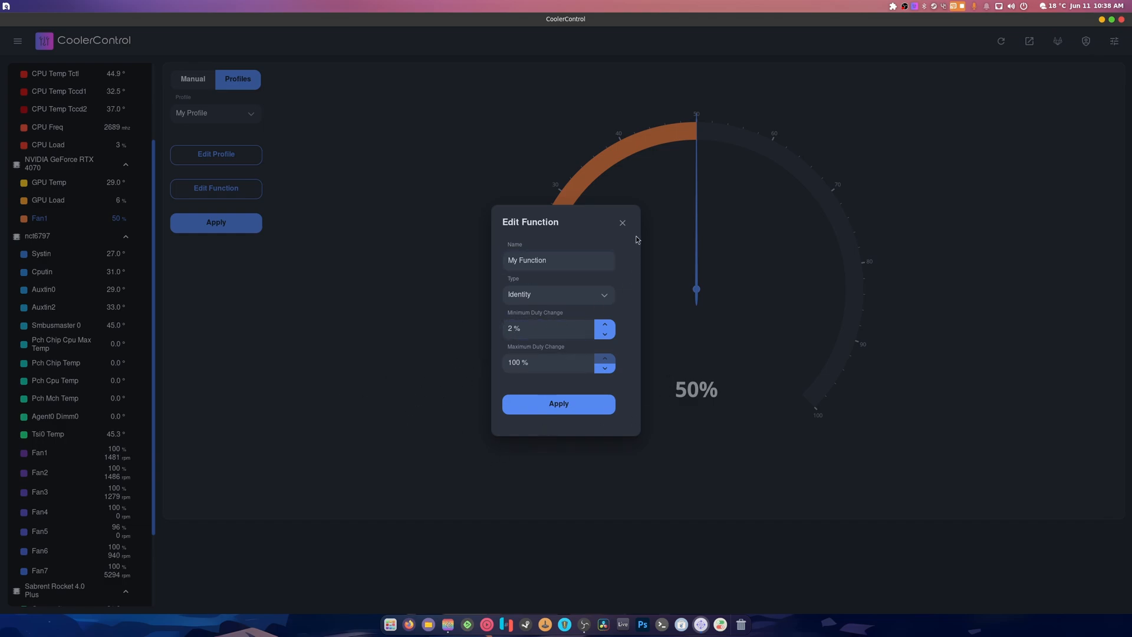
{"action": "left_click", "coordinate": [622, 223]}
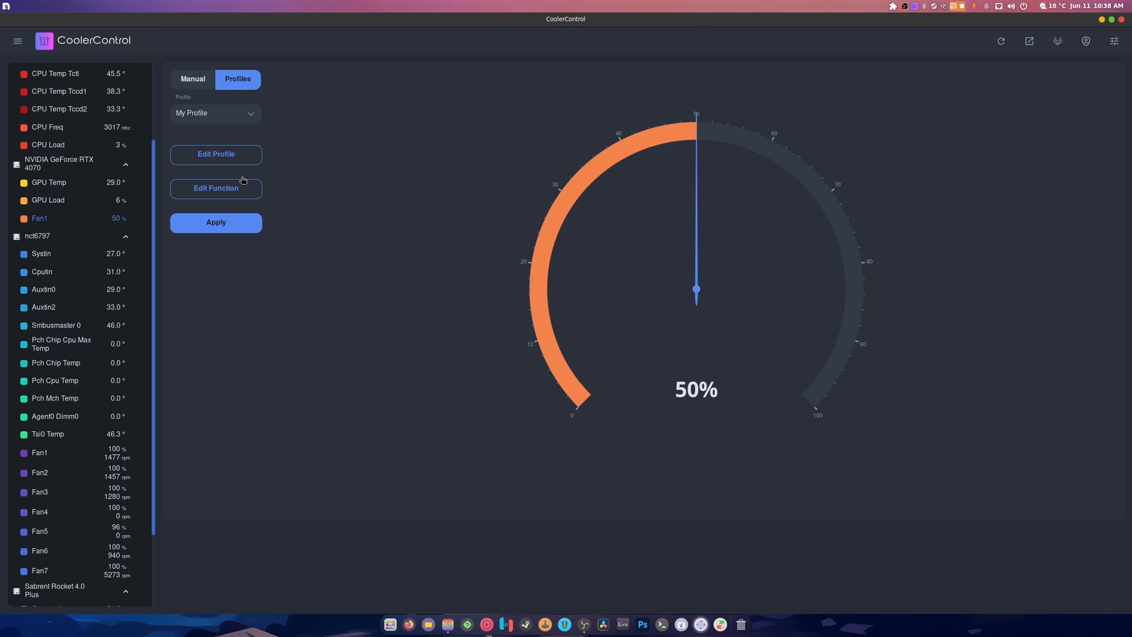
{"action": "left_click", "coordinate": [192, 78]}
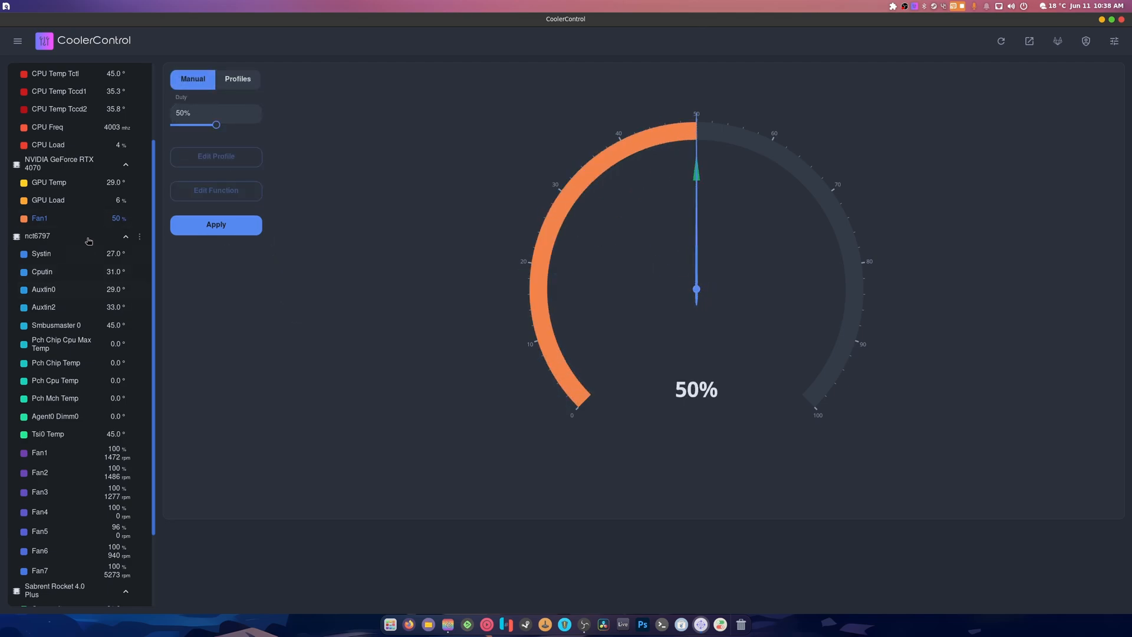
{"action": "left_click", "coordinate": [41, 253]}
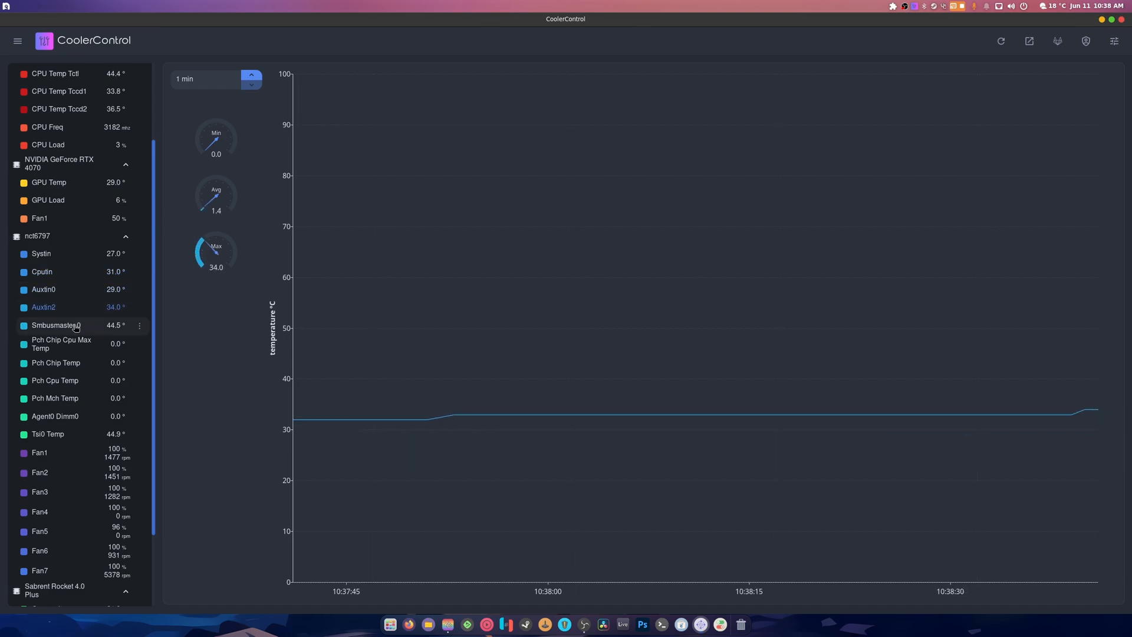
{"action": "left_click", "coordinate": [659, 624]}
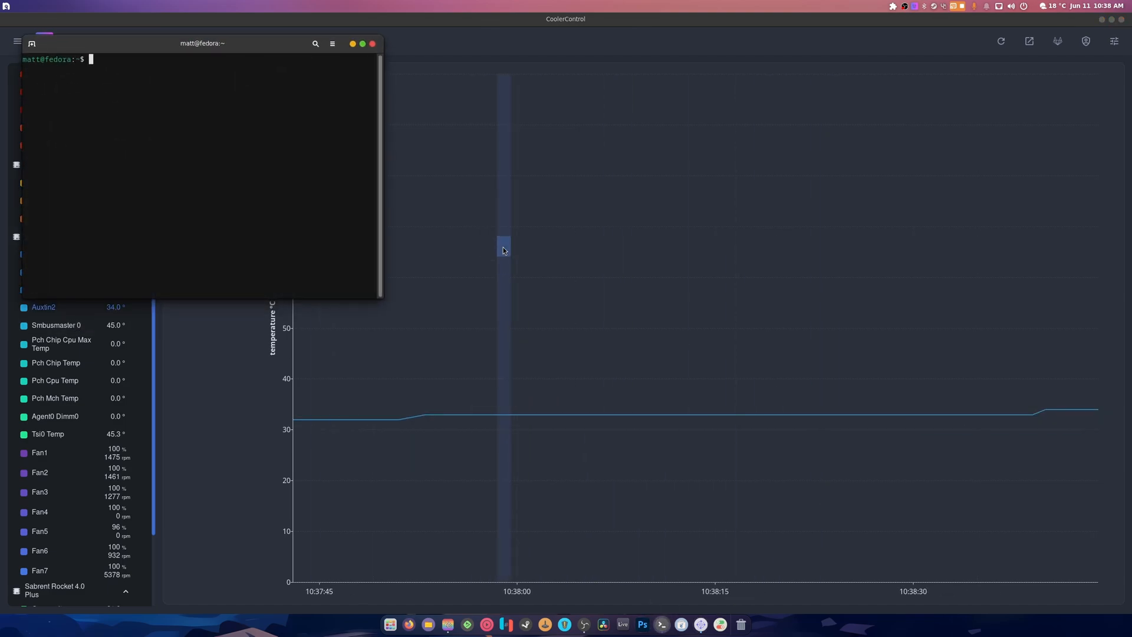
{"action": "type", "text": "sudo sensors-detect"}
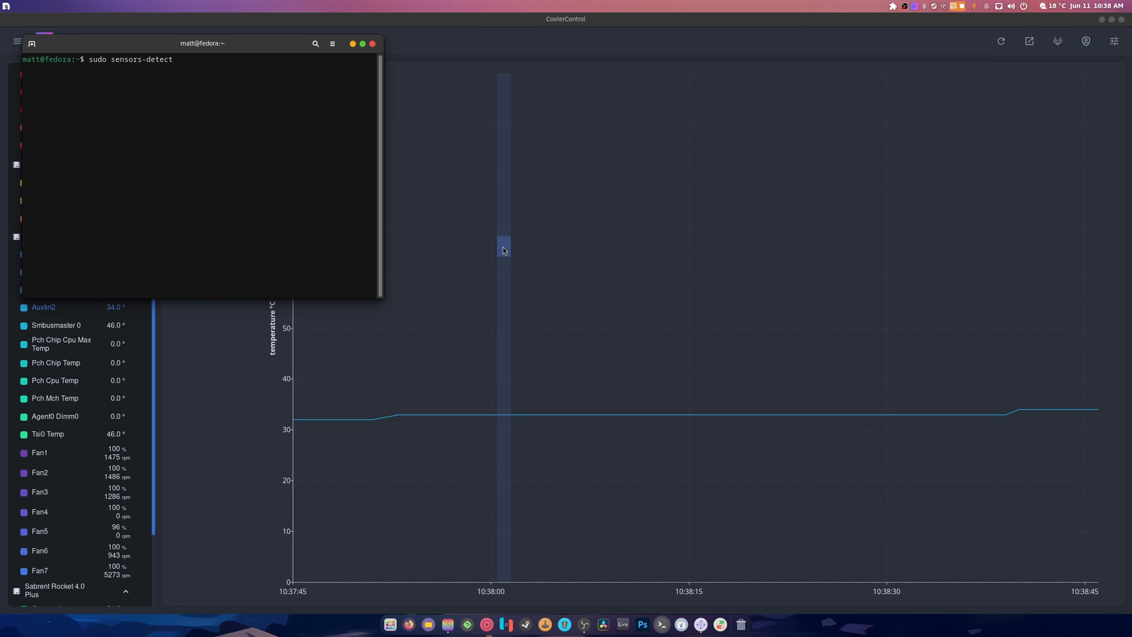
{"action": "type", "text": "sudo dnf in lm_sensors"}
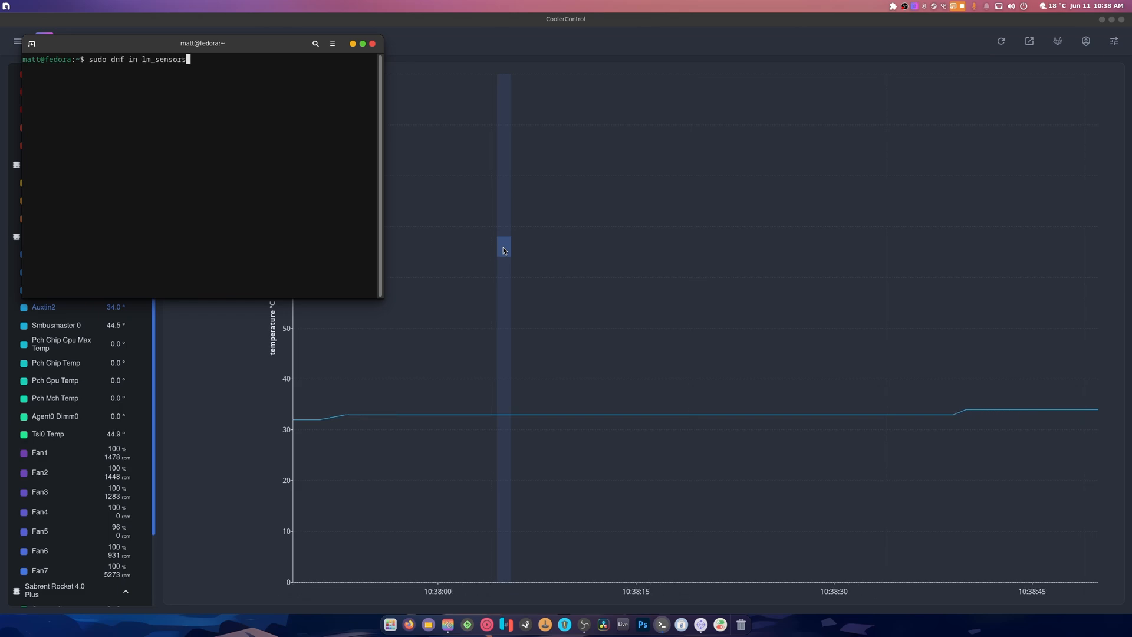
{"action": "type", "text": "sudo dnf copr enable codifryed/CoolerControl"}
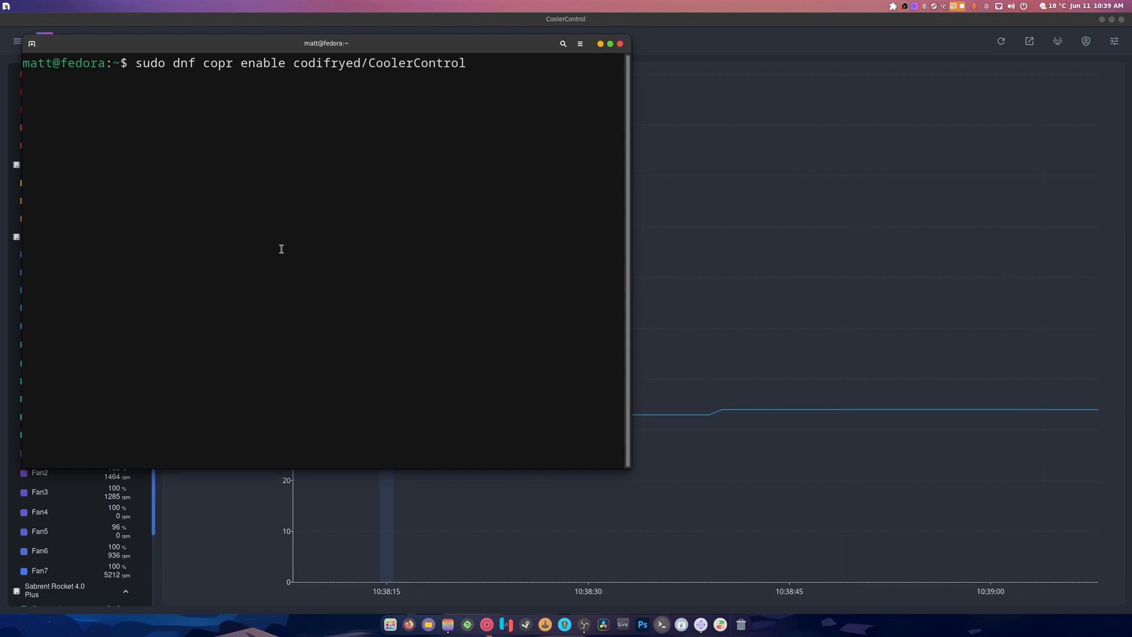
{"action": "type", "text": "sudo sensors-detect"}
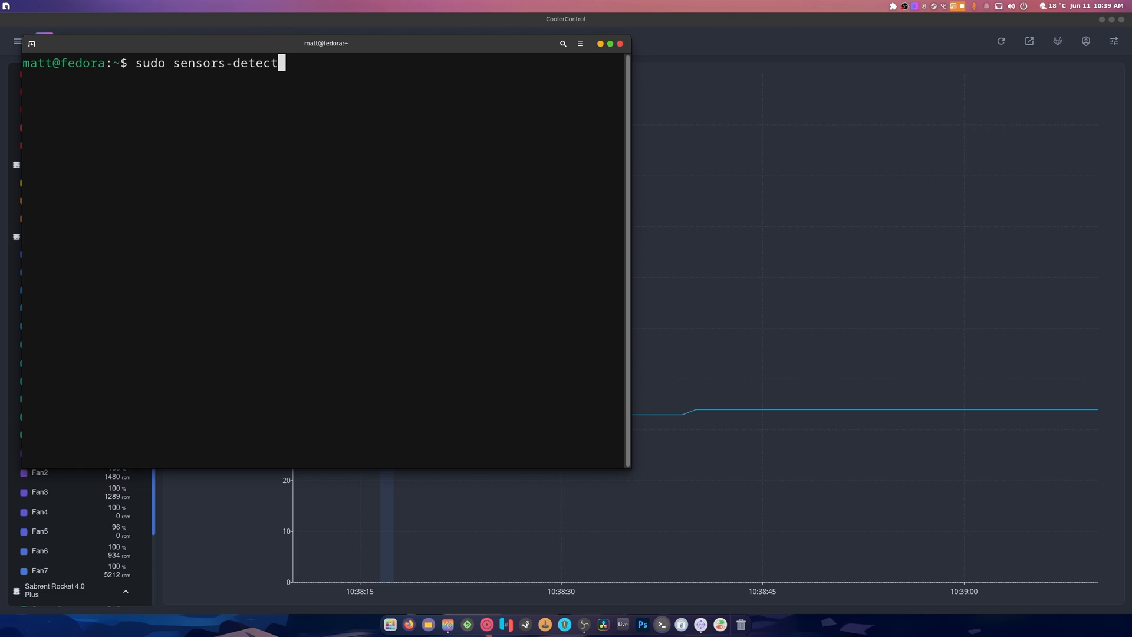
{"action": "type", "text": "sudo dnf install coolercontrol"}
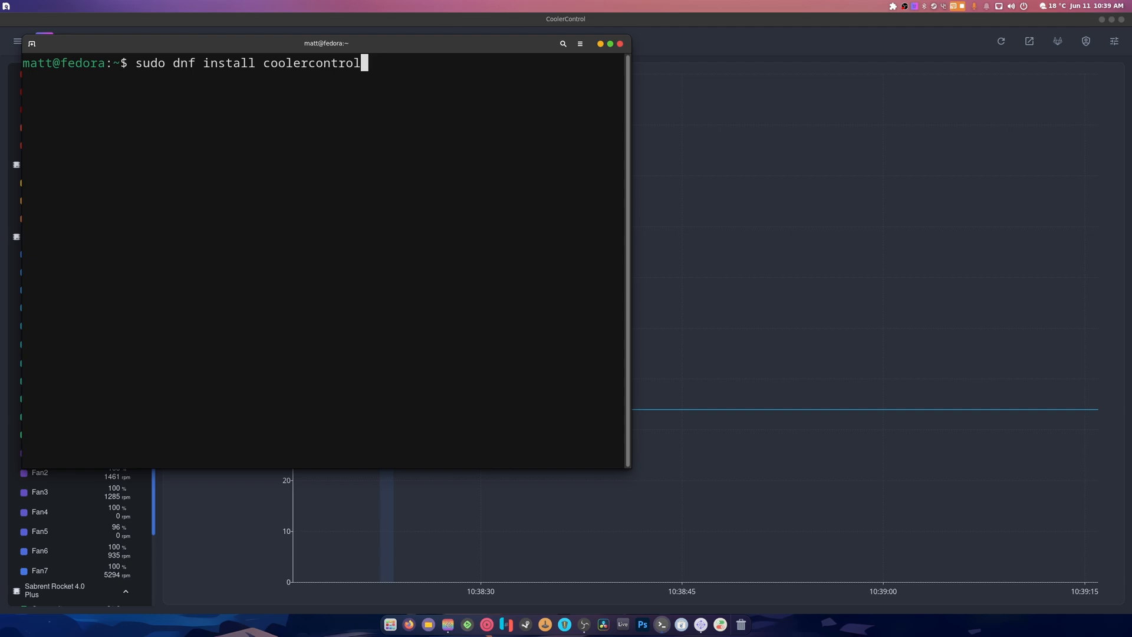
{"action": "mouse_move", "coordinate": [383, 77]}
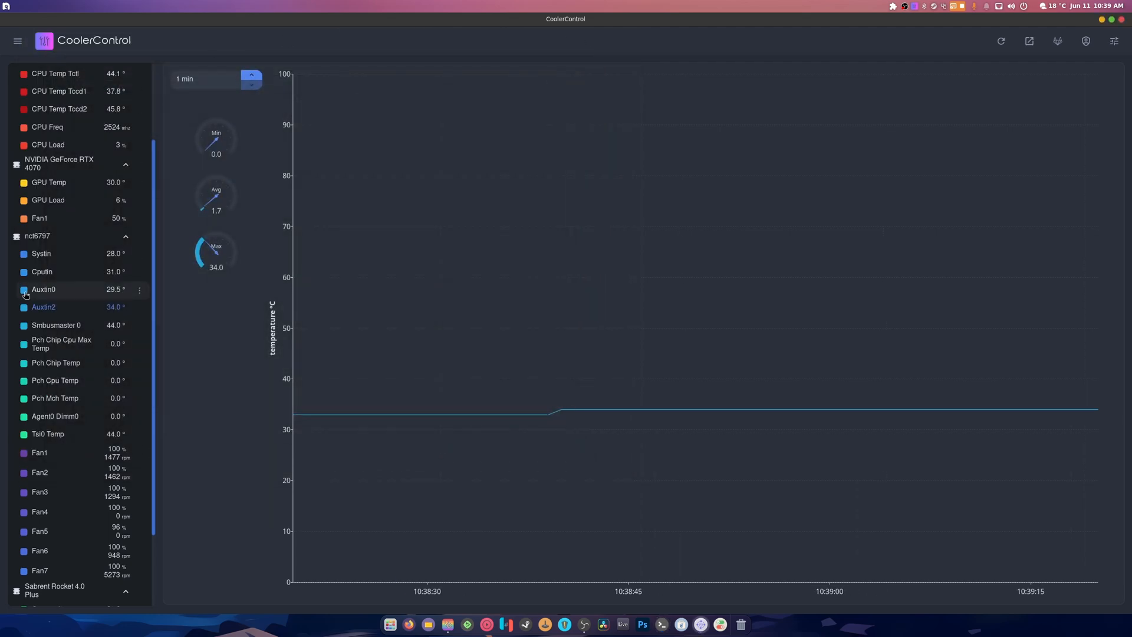
- Browse the nct6797 Fan1 and Fan6 gauges to reach Fan7, running 100% on Default Profile
{"action": "scroll", "scroll_direction": "down", "scroll_amount": 3}
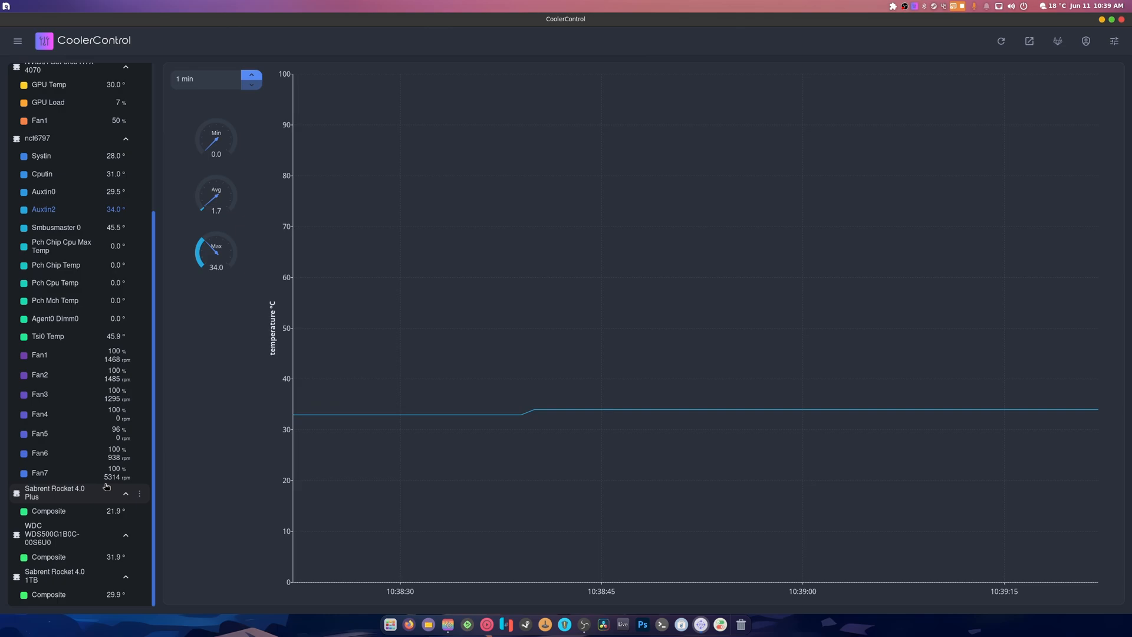
{"action": "left_click", "coordinate": [39, 355]}
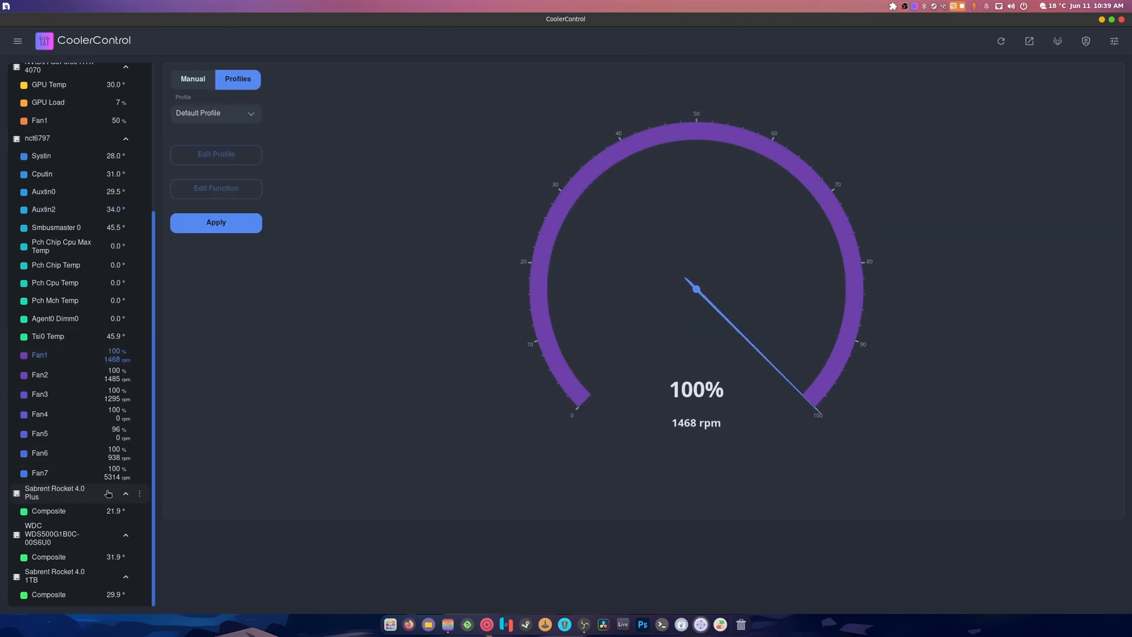
{"action": "left_click", "coordinate": [193, 79]}
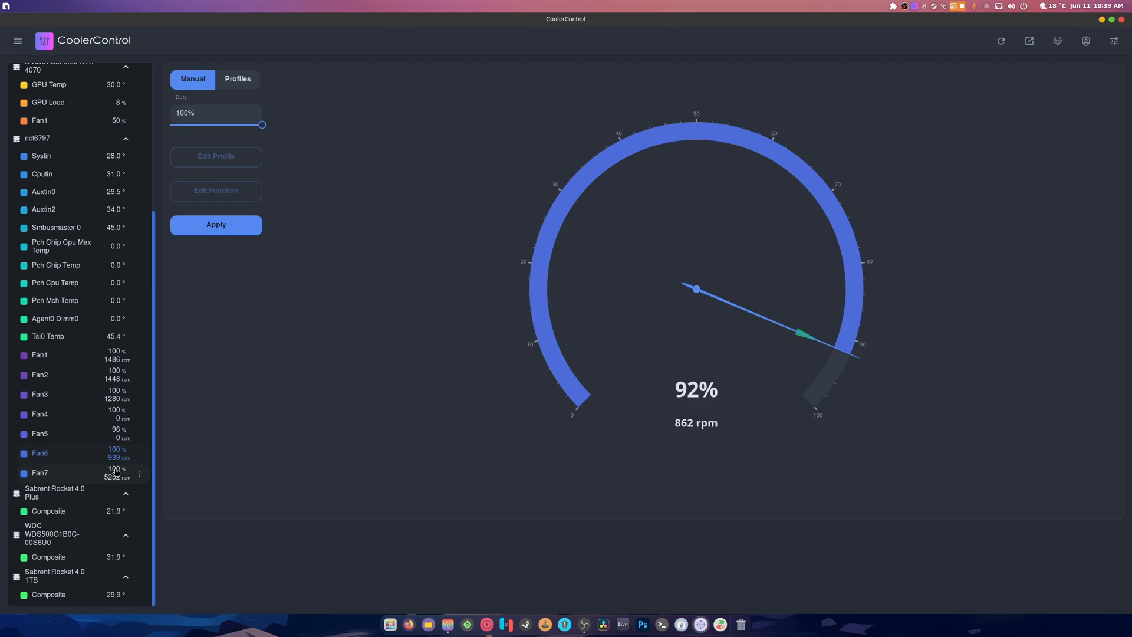
{"action": "left_click", "coordinate": [237, 79]}
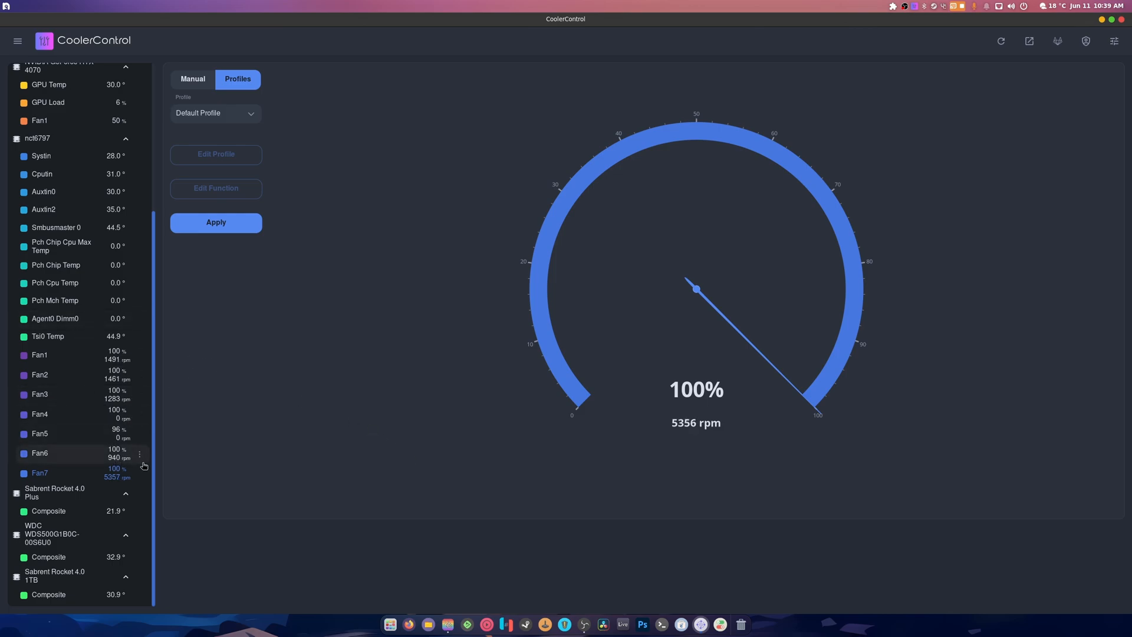
- Check the GPU temperature graph, then chart the Sabrent Rocket 4.0 Plus Composite sensor history
{"action": "scroll", "scroll_direction": "up", "scroll_amount": 3}
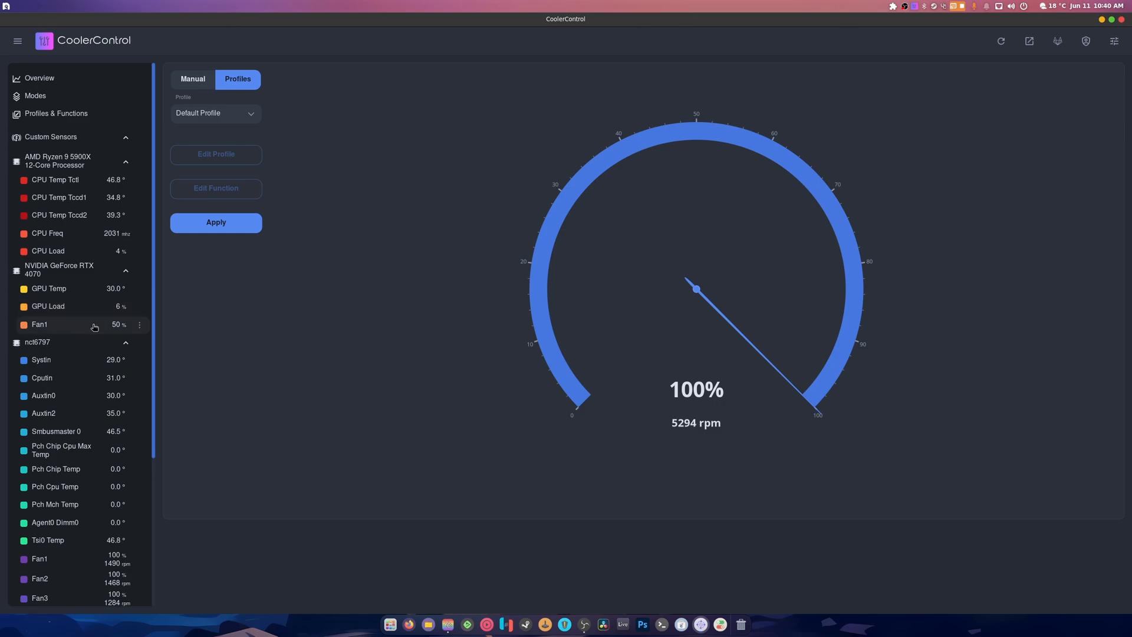
{"action": "left_click", "coordinate": [48, 289]}
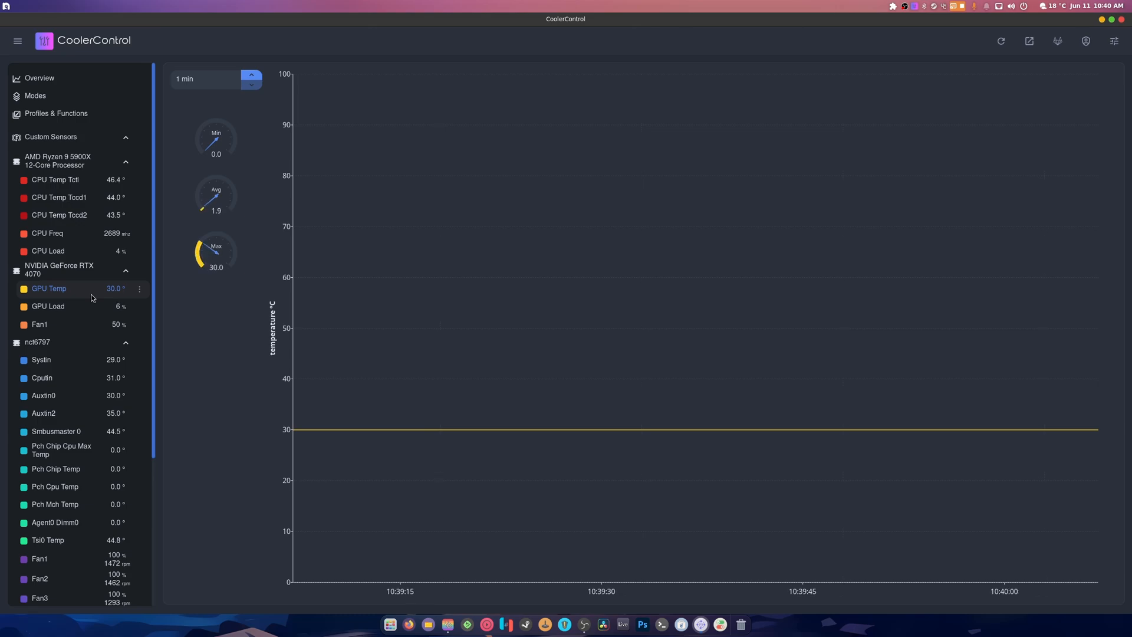
{"action": "scroll", "scroll_direction": "down", "scroll_amount": 3}
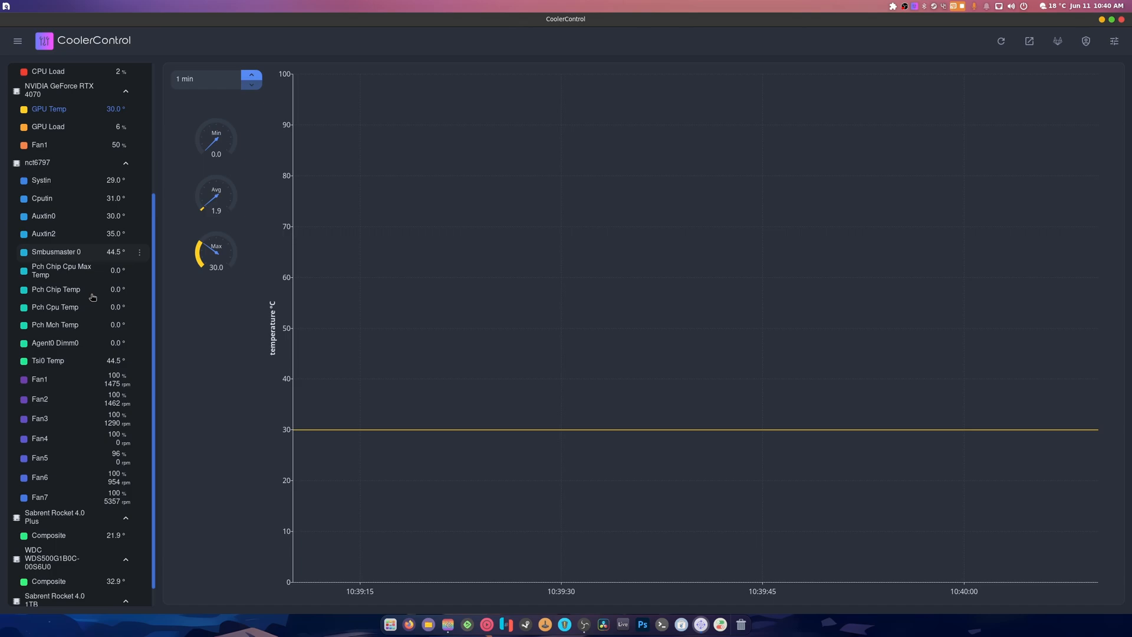
{"action": "scroll", "scroll_direction": "down", "scroll_amount": 3}
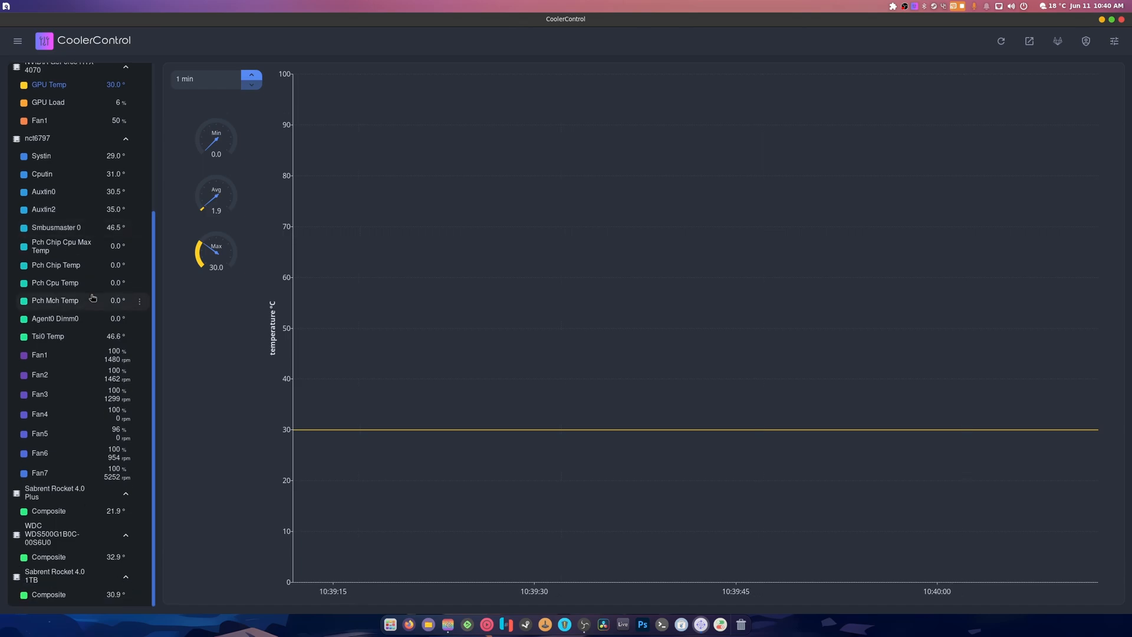
{"action": "scroll", "scroll_direction": "up", "scroll_amount": 3}
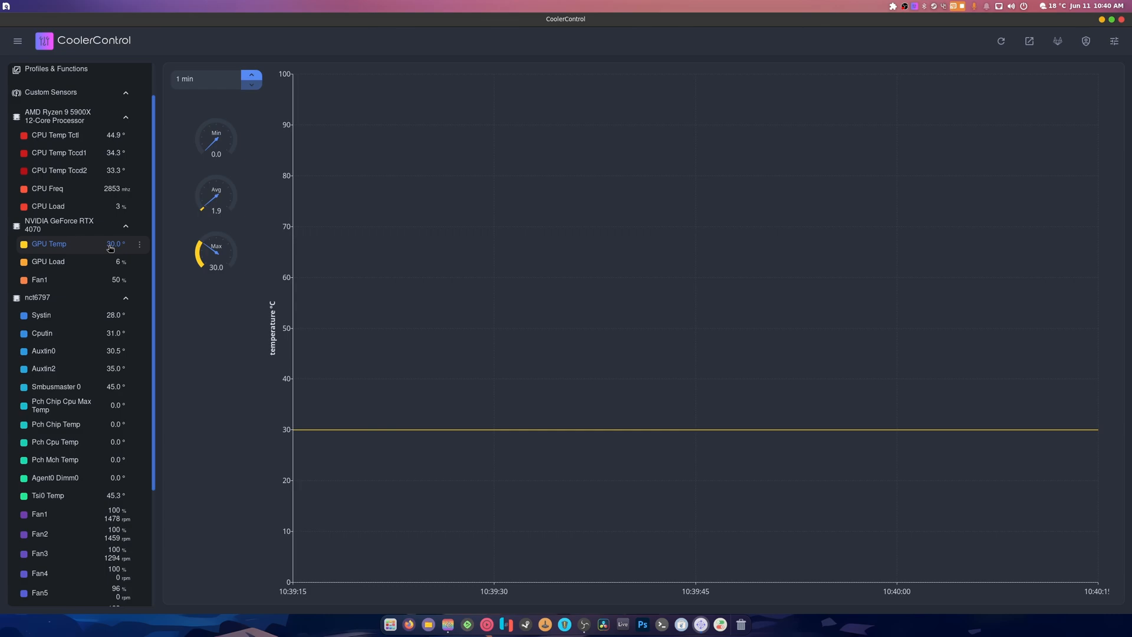
{"action": "scroll", "scroll_direction": "down", "scroll_amount": 3}
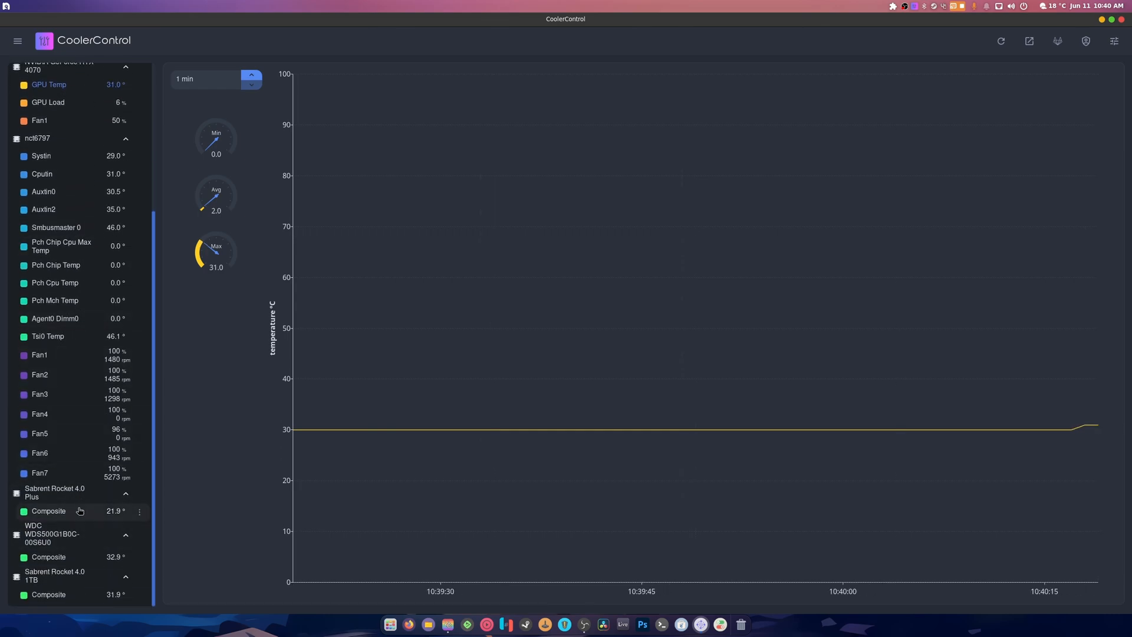
{"action": "left_click", "coordinate": [49, 511]}
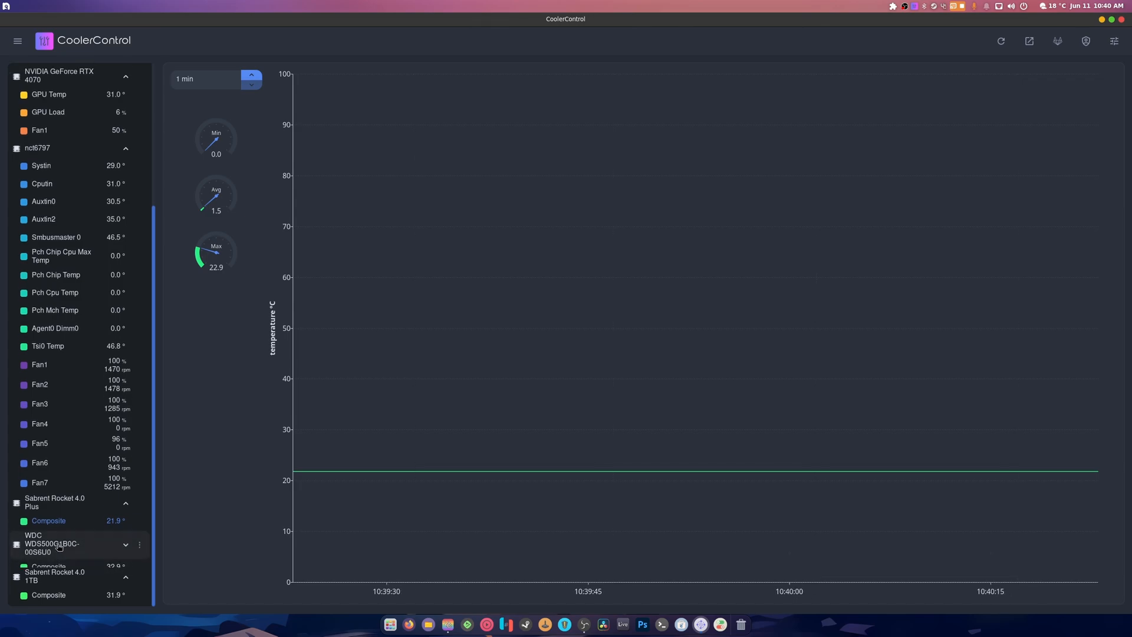
{"action": "scroll", "scroll_direction": "up", "scroll_amount": 3}
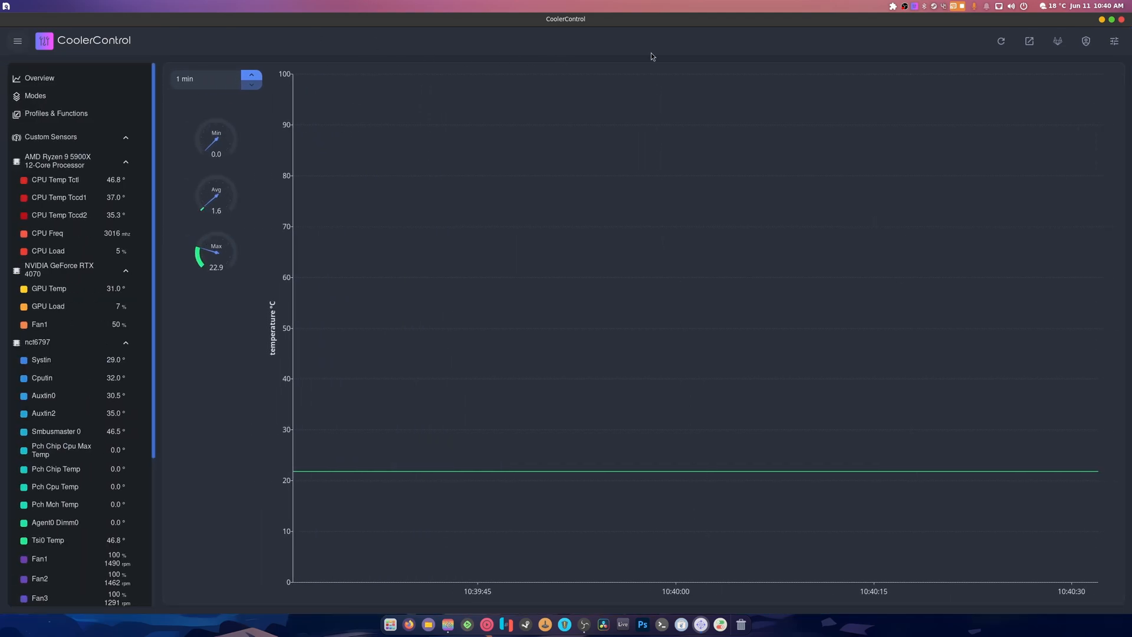
- Set the Theme Style in the UI settings to Dark
{"action": "left_click", "coordinate": [1114, 41]}
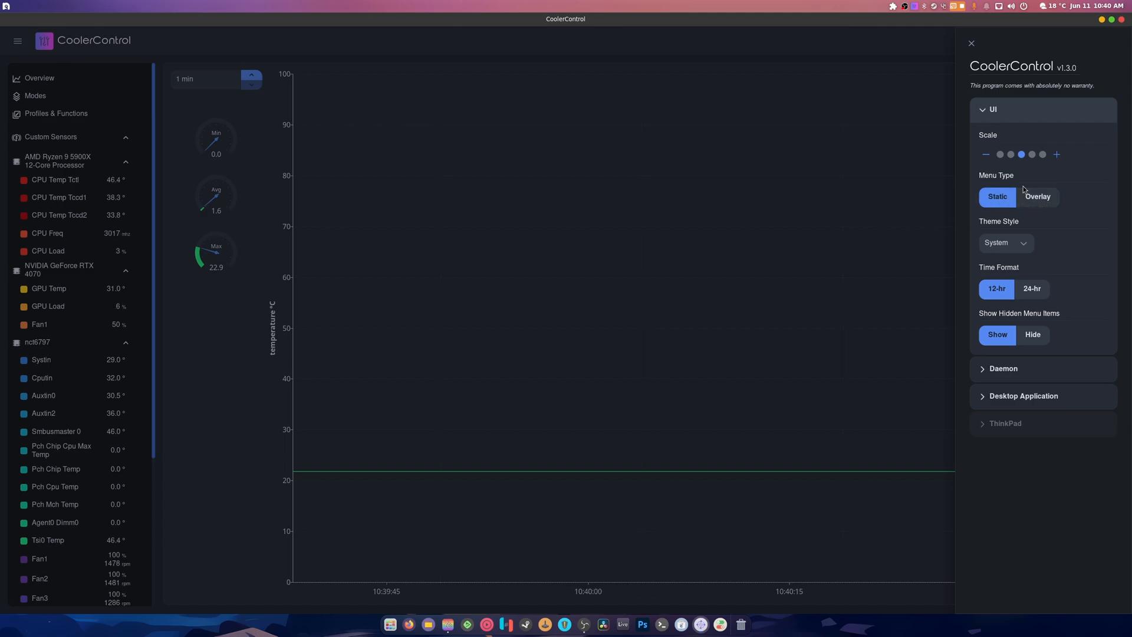
{"action": "left_click", "coordinate": [1005, 242]}
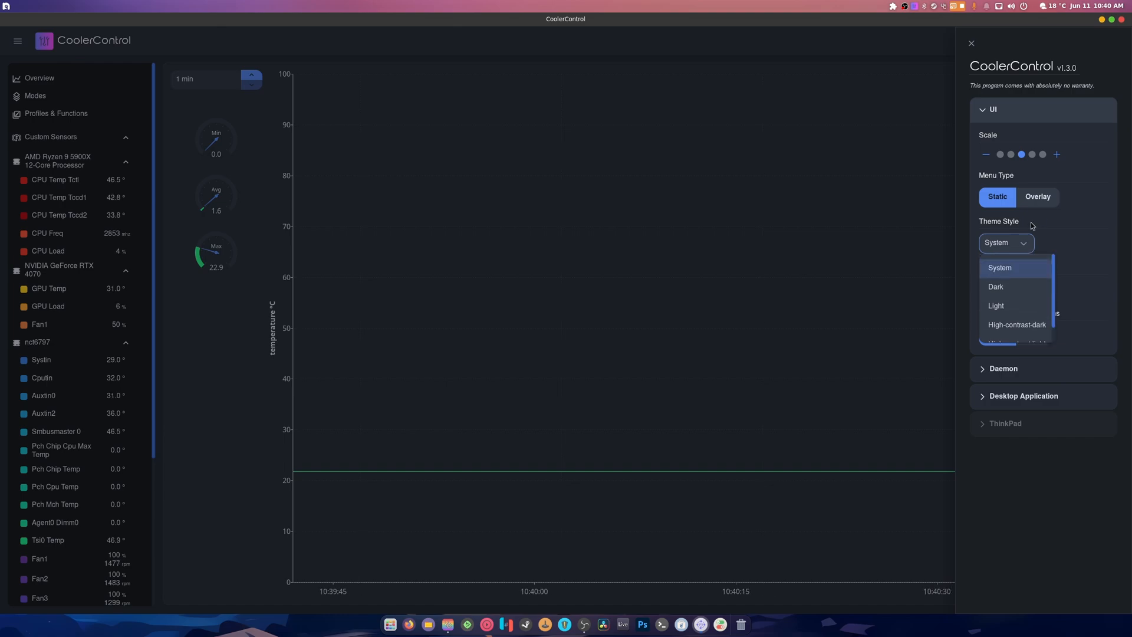
{"action": "left_click", "coordinate": [972, 43]}
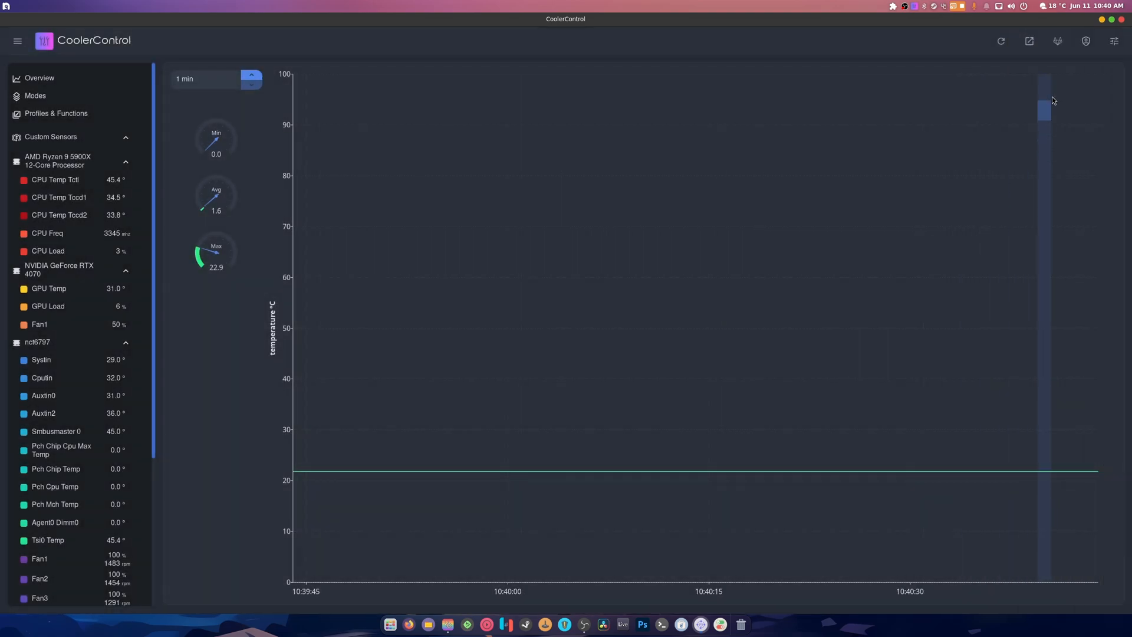
{"action": "mouse_move", "coordinate": [1085, 41]}
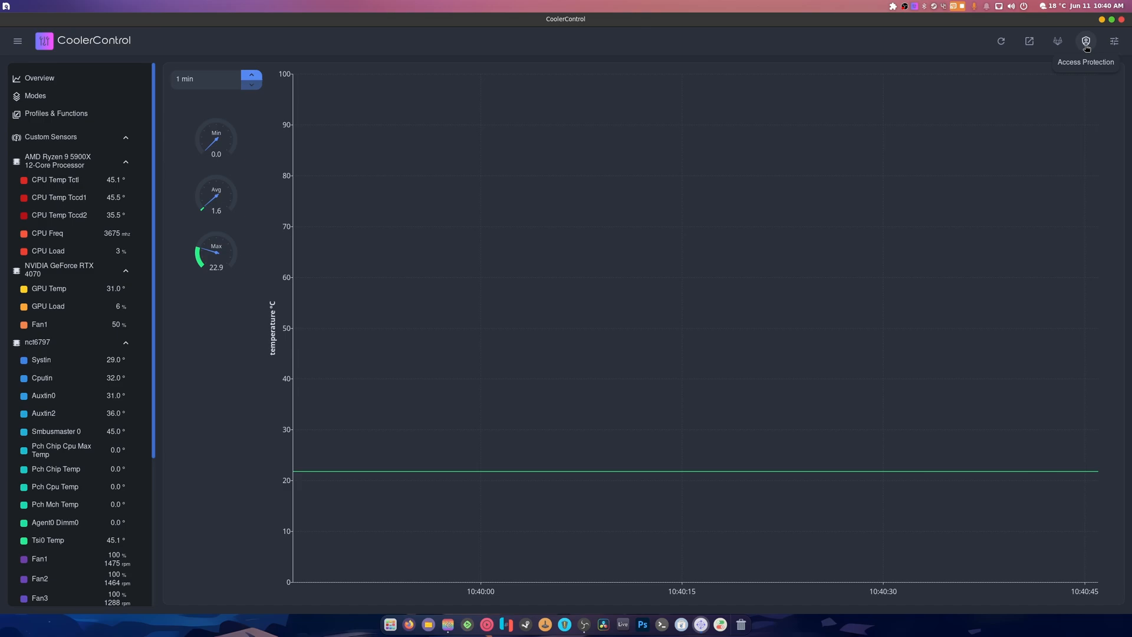
{"action": "left_click", "coordinate": [1114, 41]}
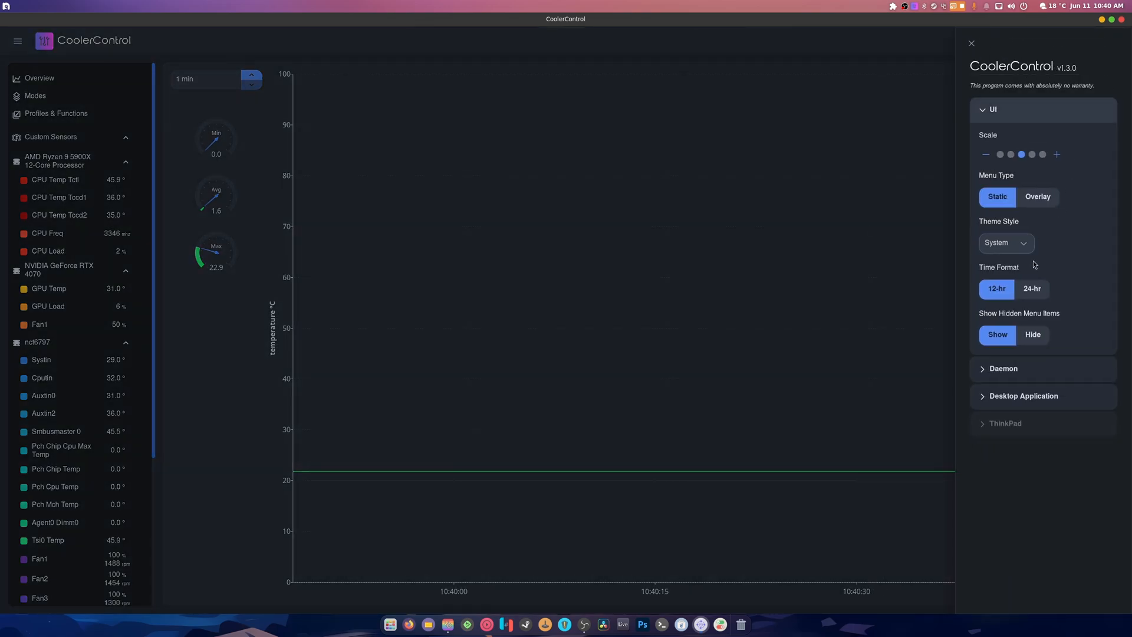
{"action": "left_click", "coordinate": [972, 43]}
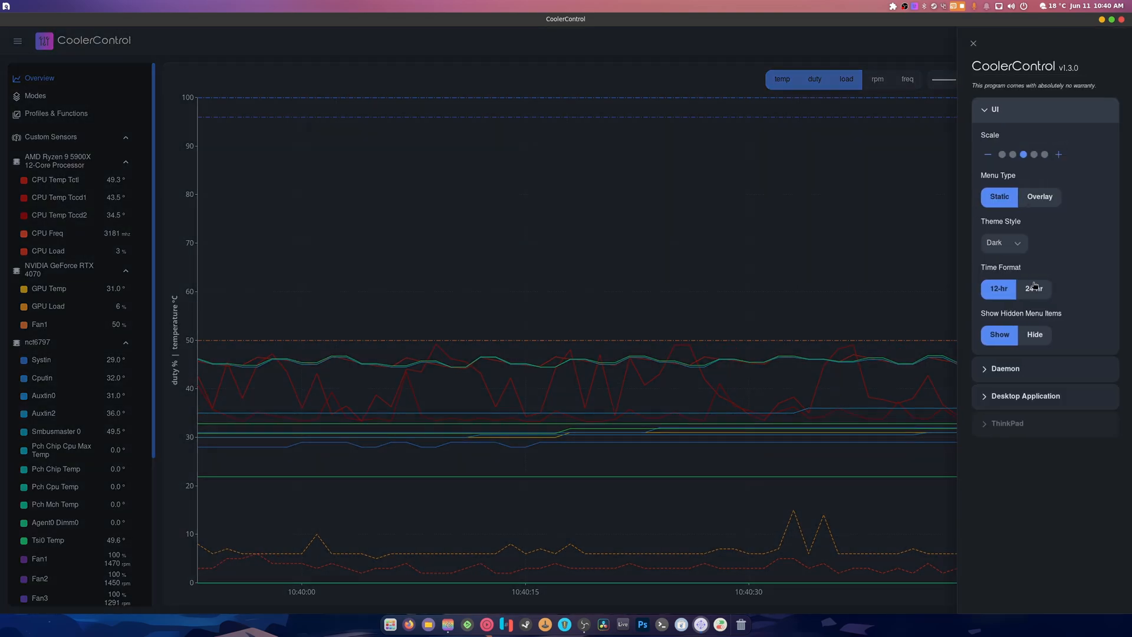
{"action": "left_click", "coordinate": [1004, 368]}
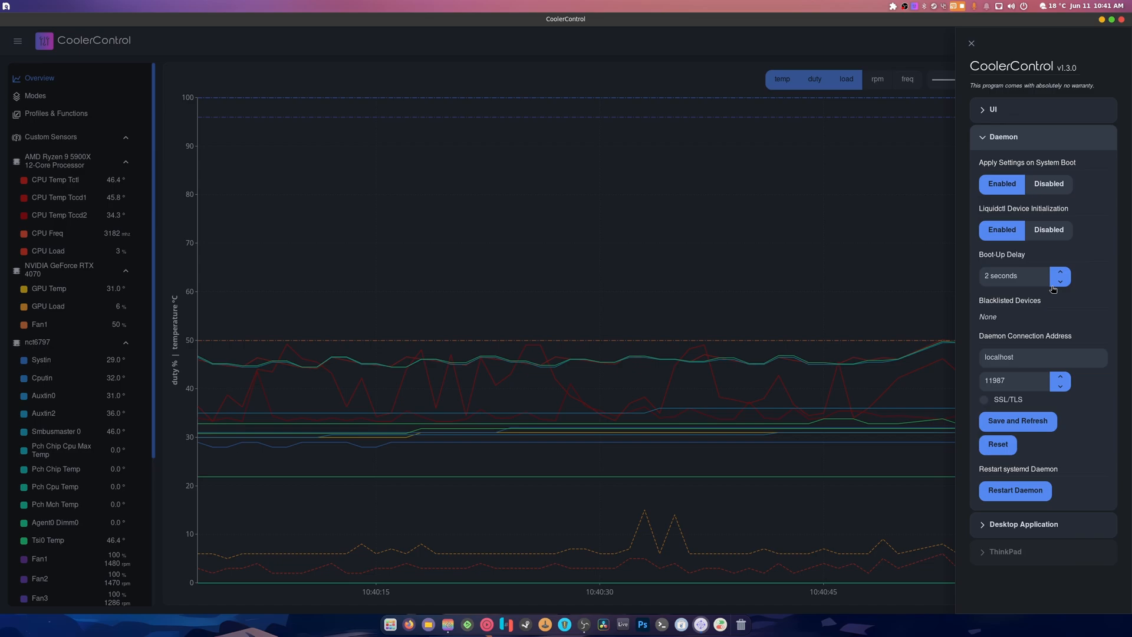
{"action": "mouse_move", "coordinate": [1071, 350]}
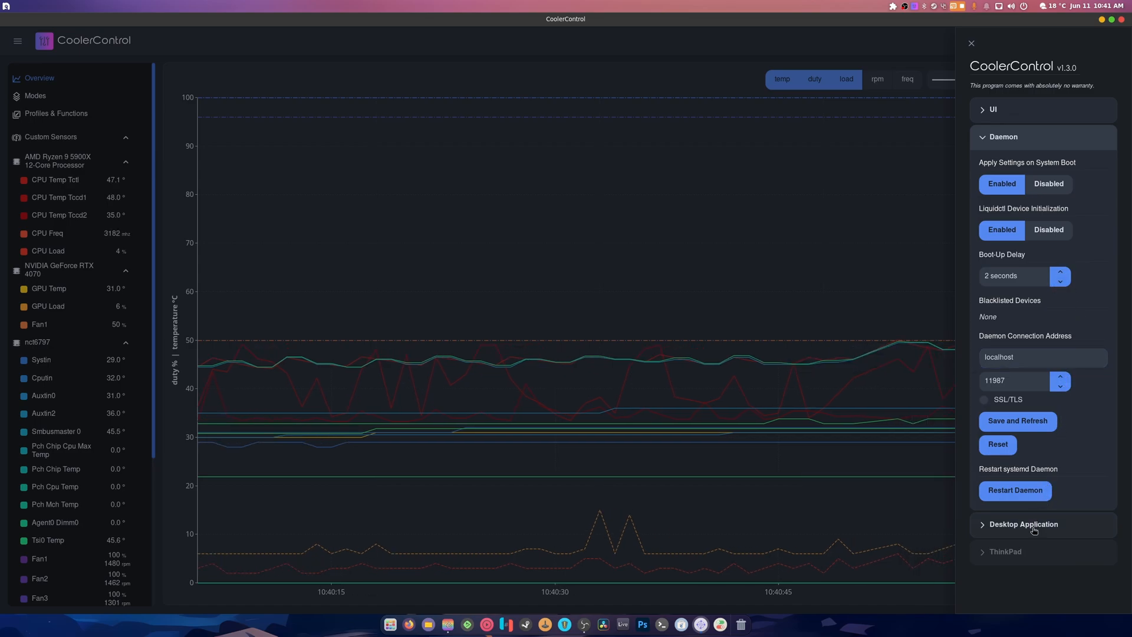
- Enable Start in Tray and Close to Tray under Desktop Application settings, then close the window
{"action": "left_click", "coordinate": [1023, 524]}
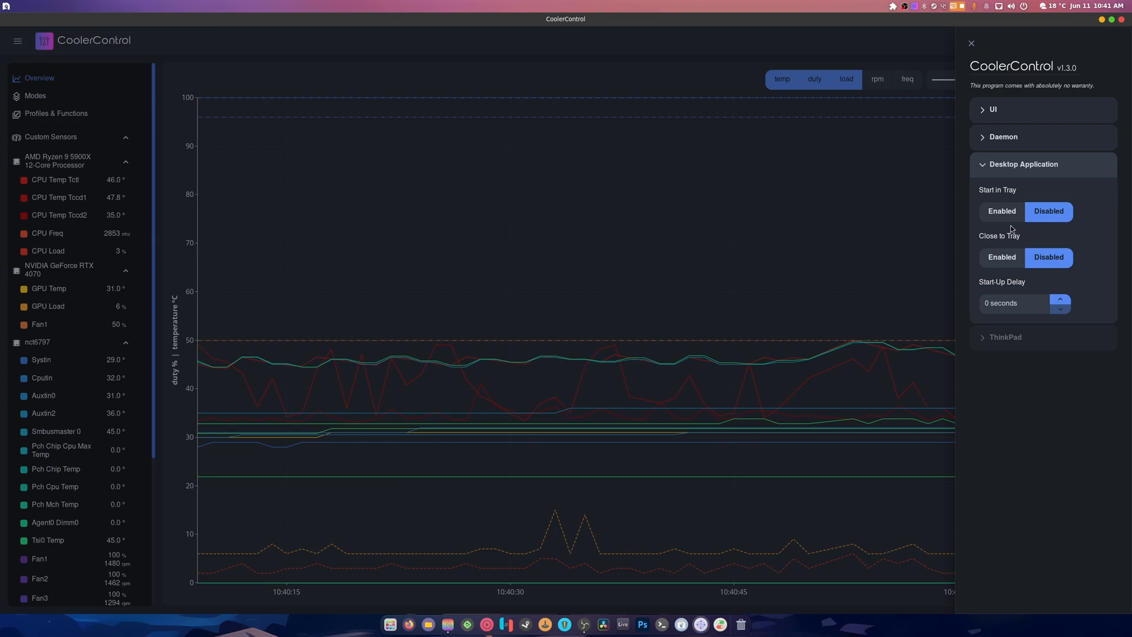
{"action": "mouse_move", "coordinate": [1001, 211]}
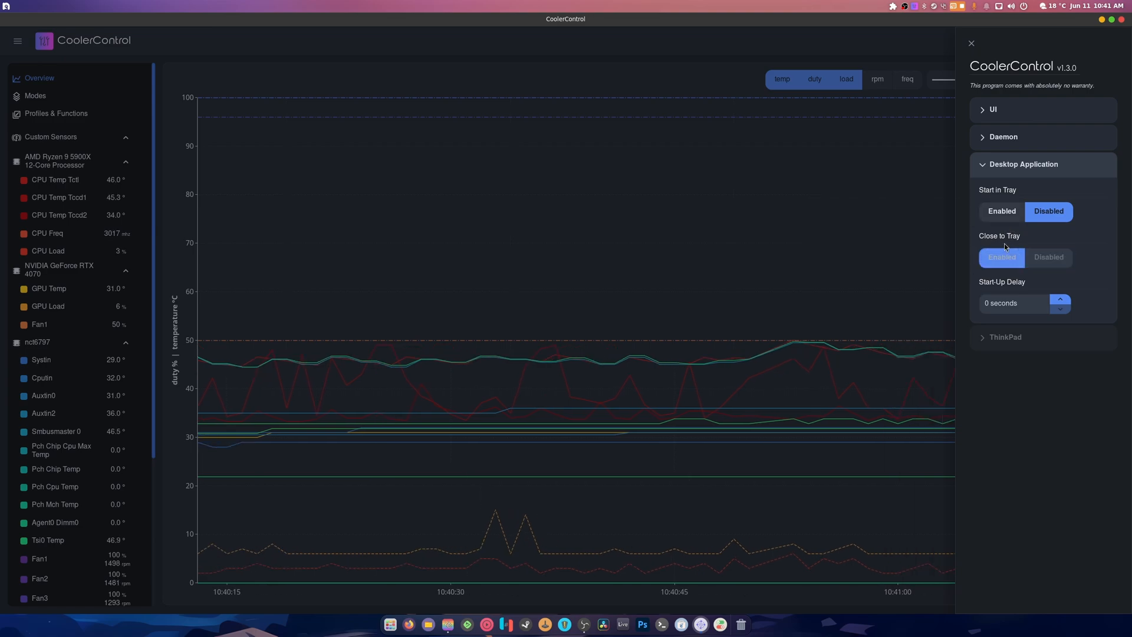
{"action": "left_click", "coordinate": [1001, 211]}
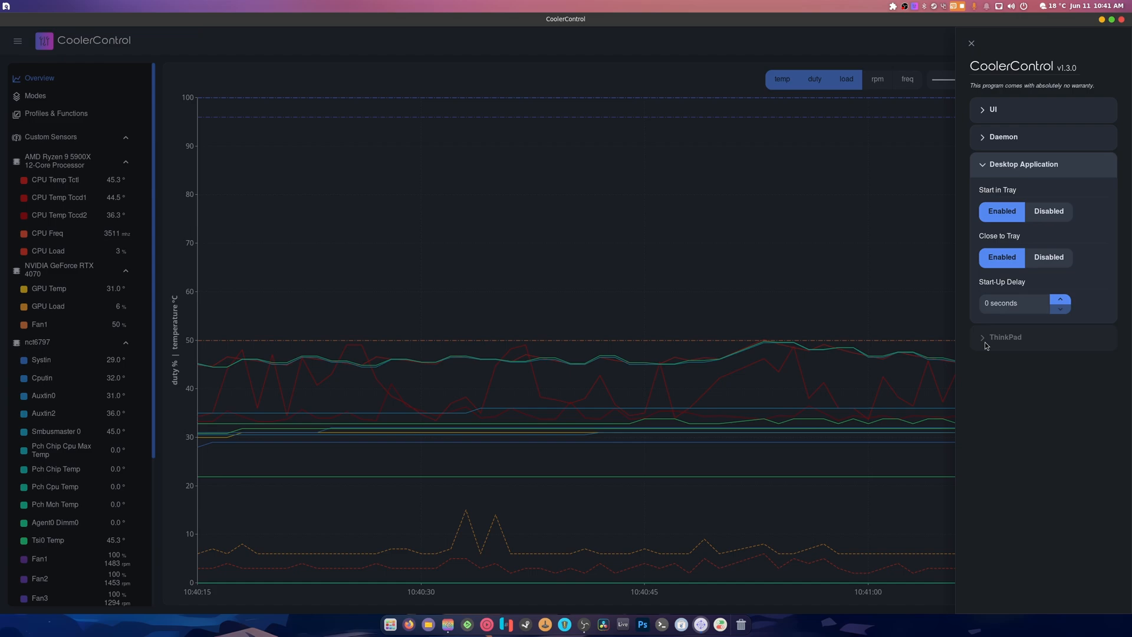
{"action": "left_click", "coordinate": [1023, 164]}
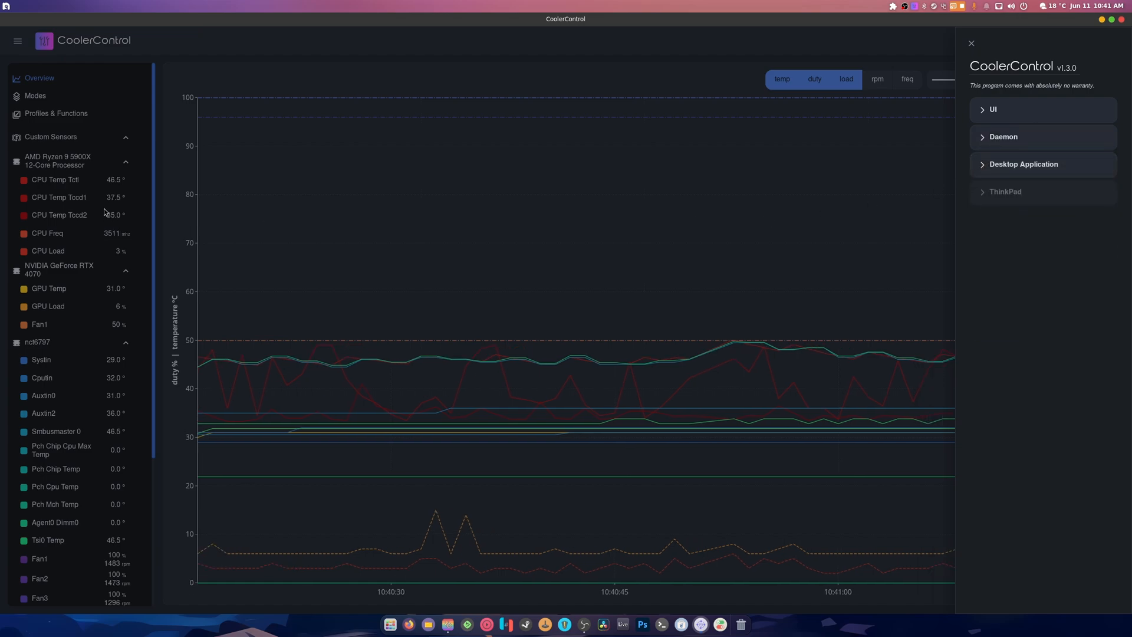
{"action": "left_click", "coordinate": [971, 43]}
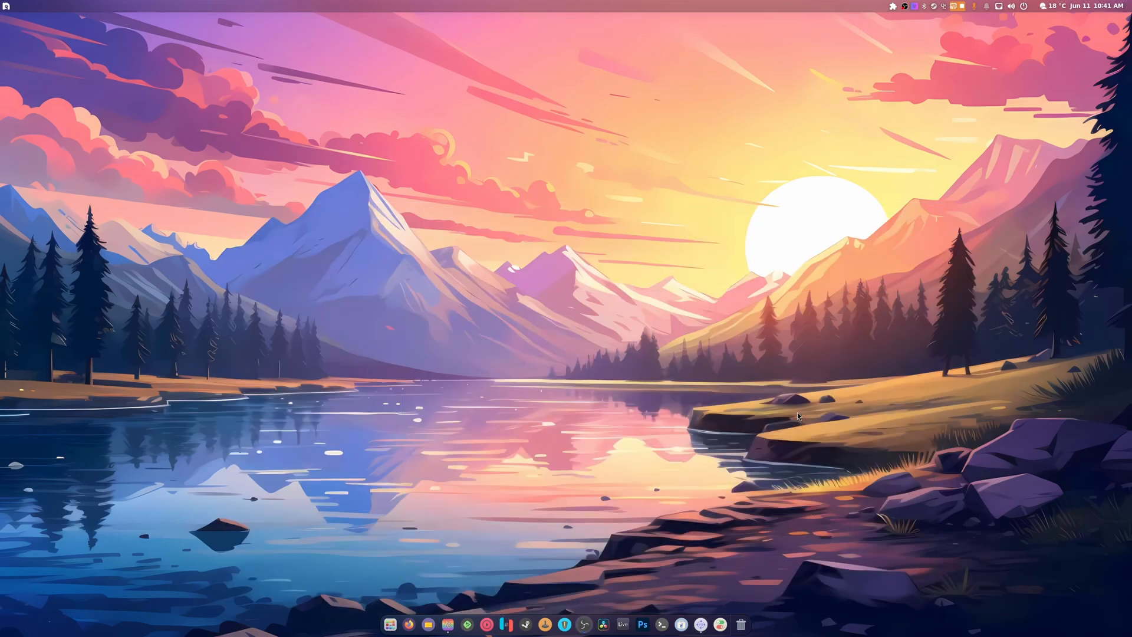
{"action": "mouse_move", "coordinate": [801, 114]}
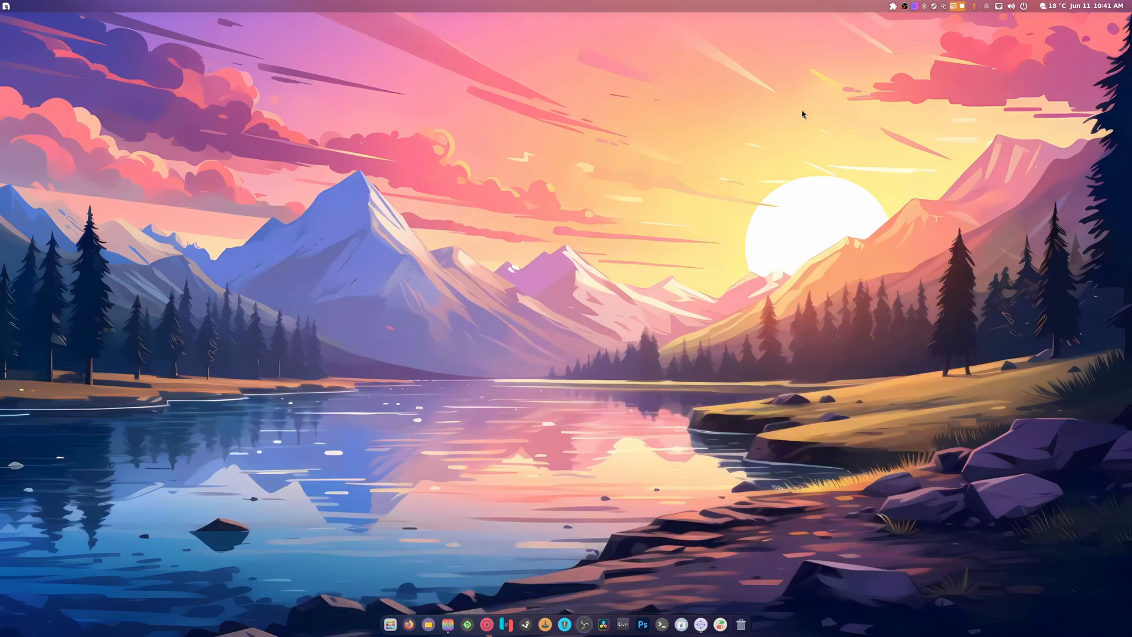
{"action": "mouse_move", "coordinate": [415, 565]}
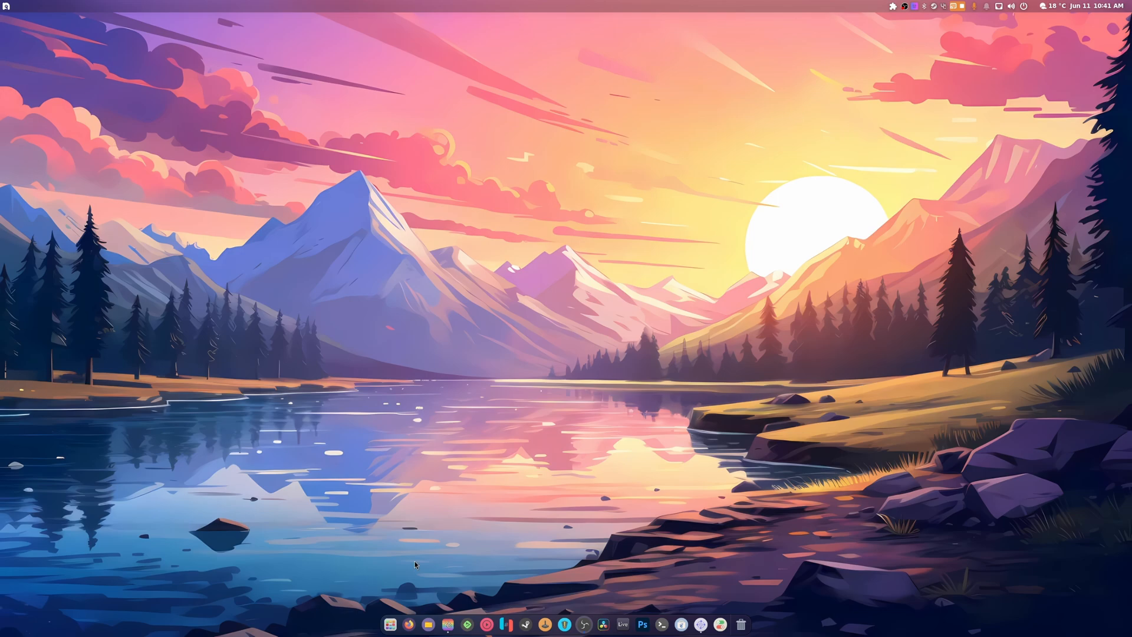
{"action": "mouse_move", "coordinate": [975, 136]}
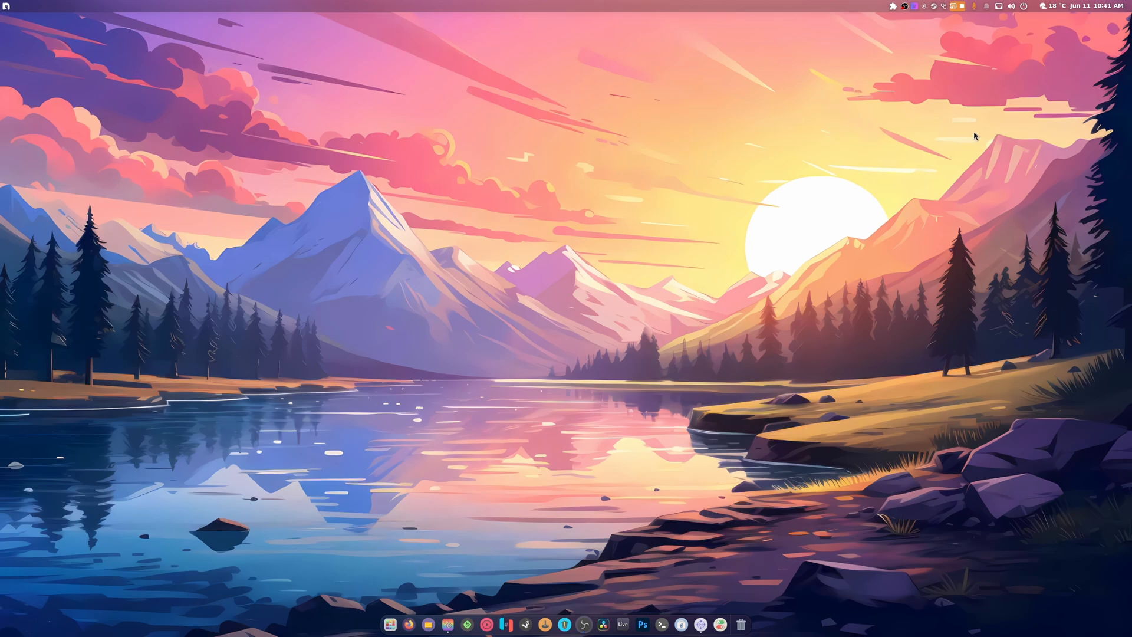
{"action": "mouse_move", "coordinate": [966, 148]}
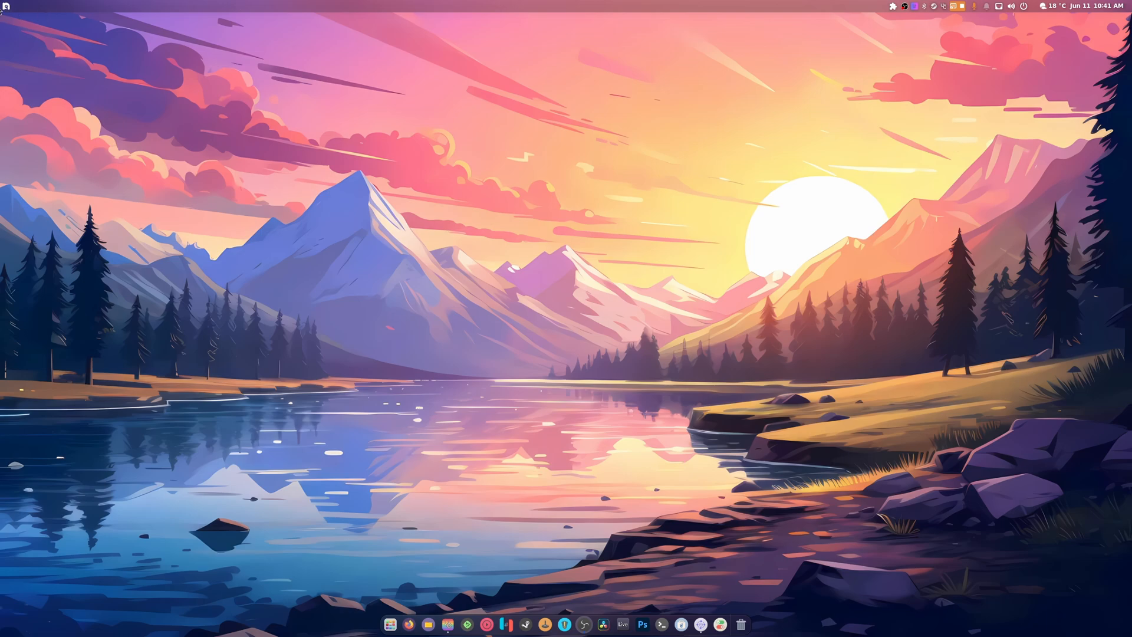
- Set the ArcMenu button icon to the Fedora distro logo in ArcMenu Settings, then close them
{"action": "left_click", "coordinate": [6, 6]}
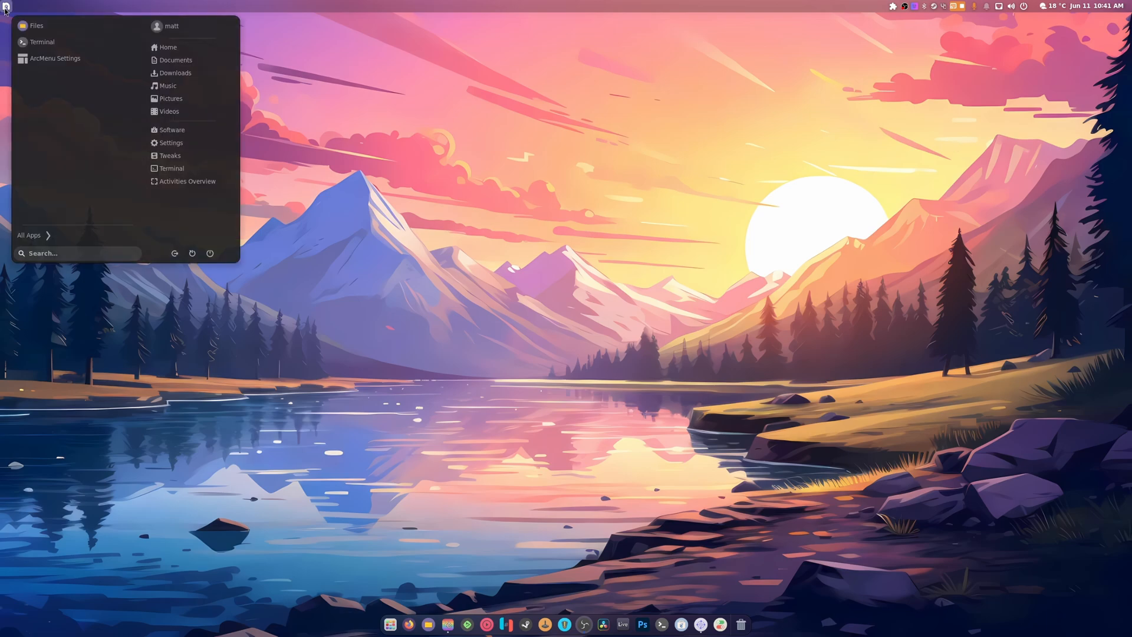
{"action": "right_click", "coordinate": [6, 9]}
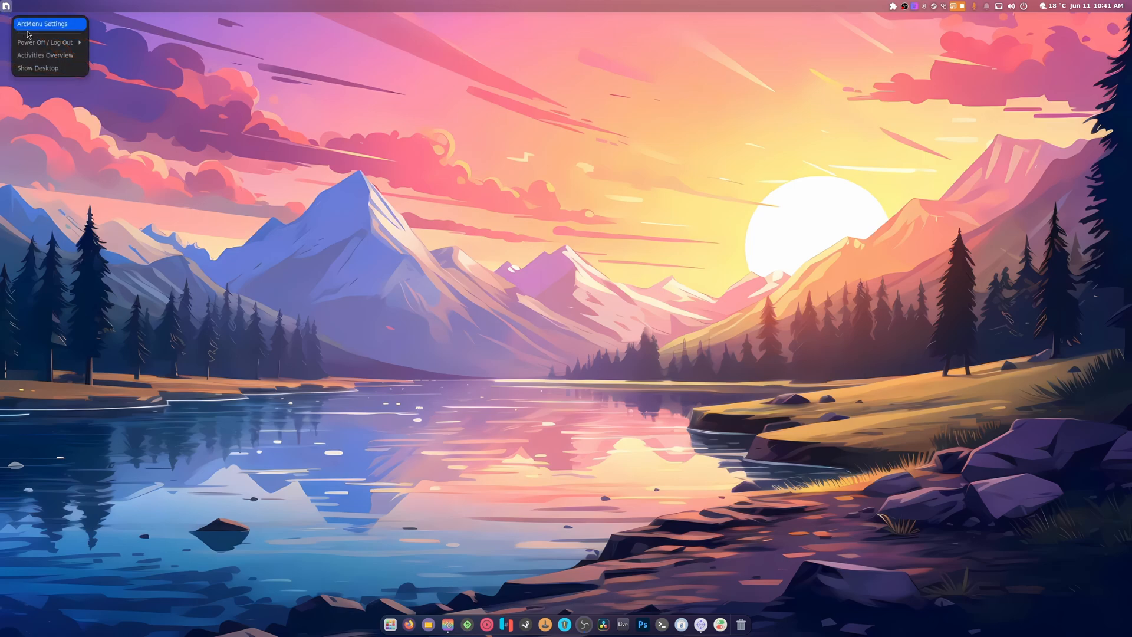
{"action": "left_click", "coordinate": [42, 23]}
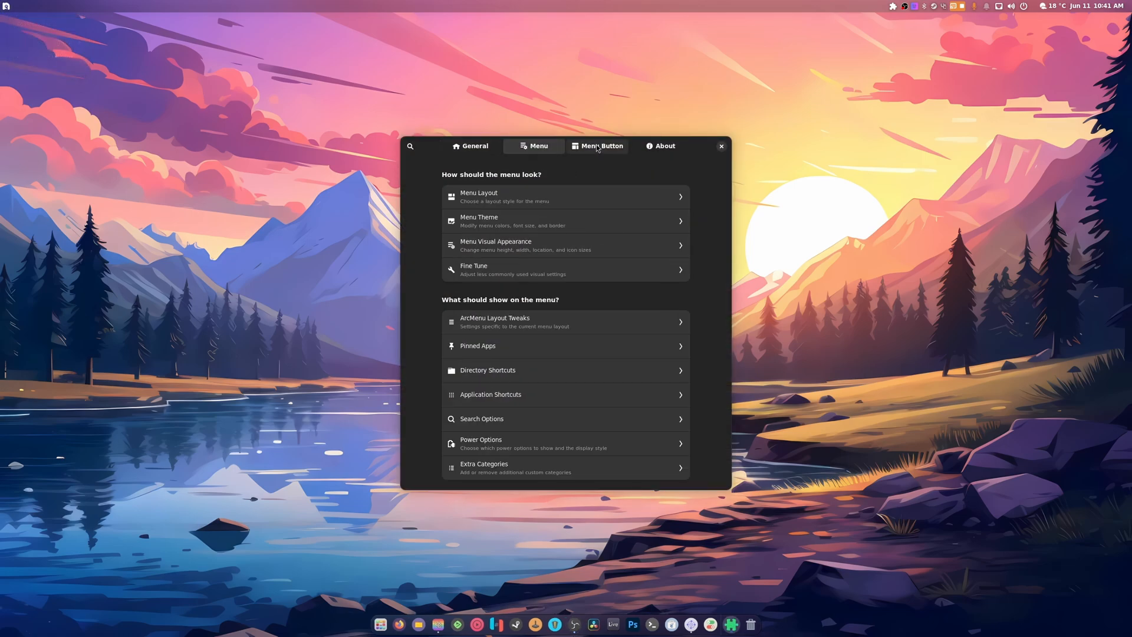
{"action": "left_click", "coordinate": [598, 145]}
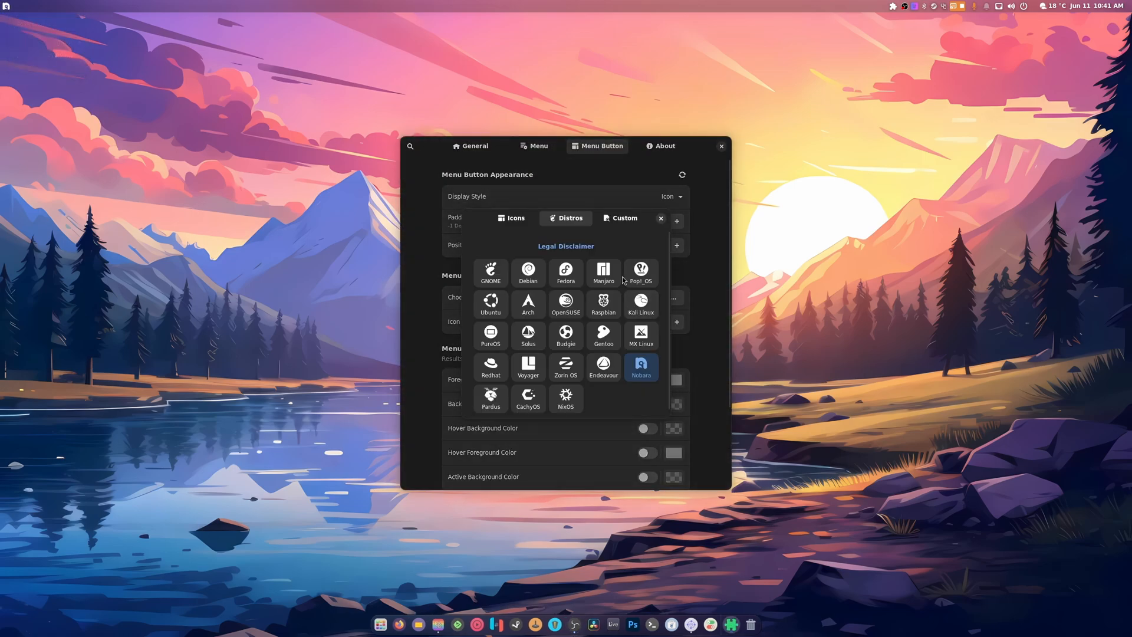
{"action": "left_click", "coordinate": [565, 273]}
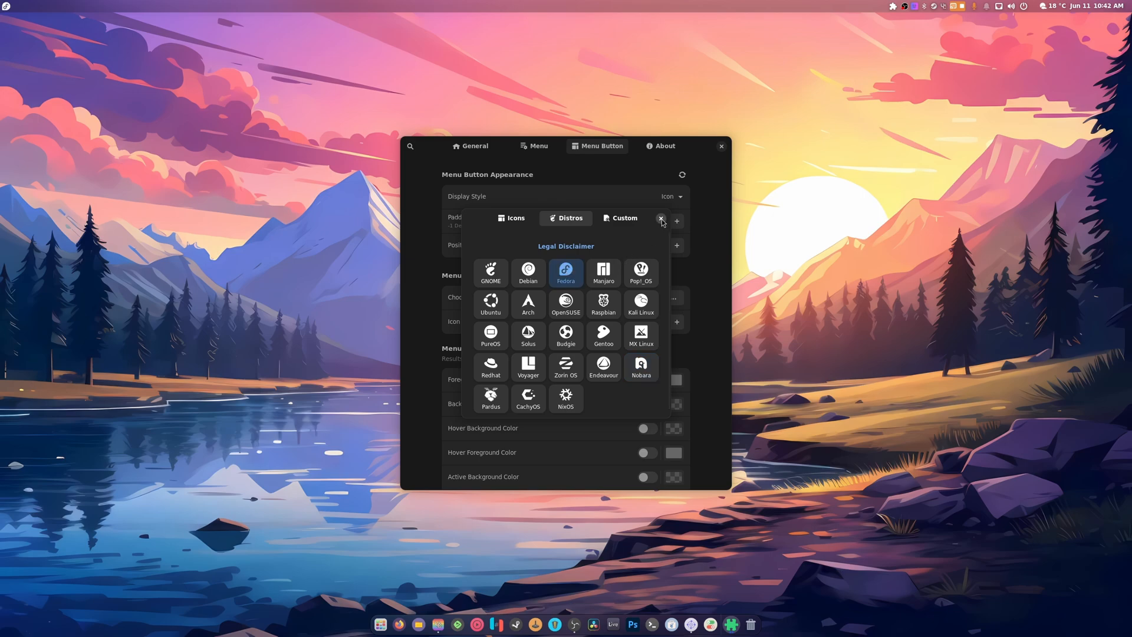
{"action": "left_click", "coordinate": [720, 146]}
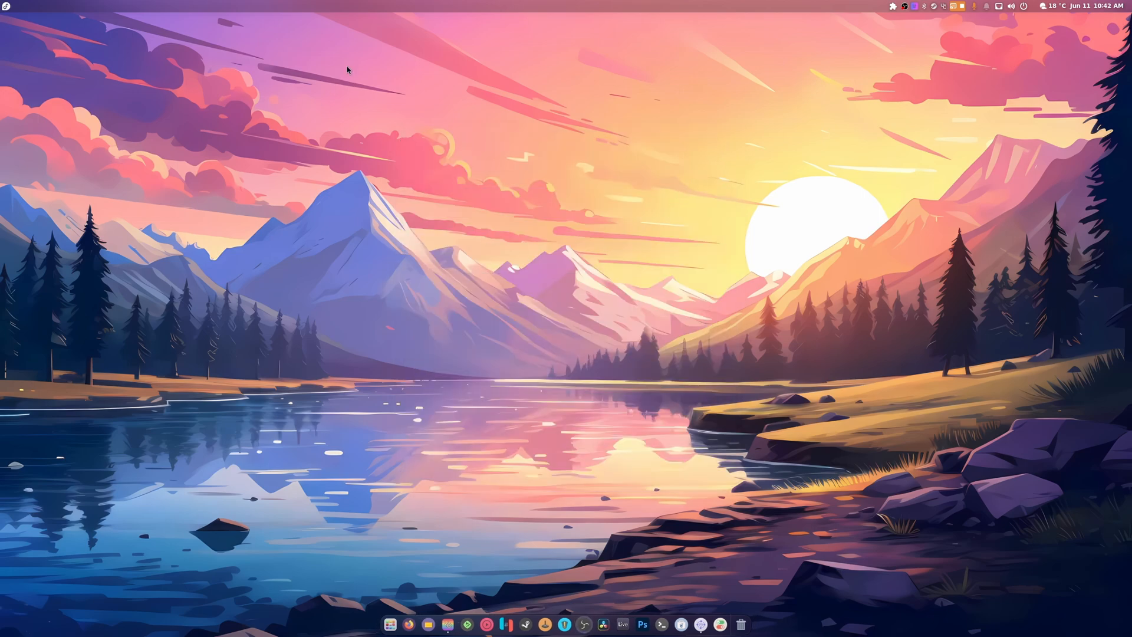
{"action": "mouse_move", "coordinate": [66, 50]}
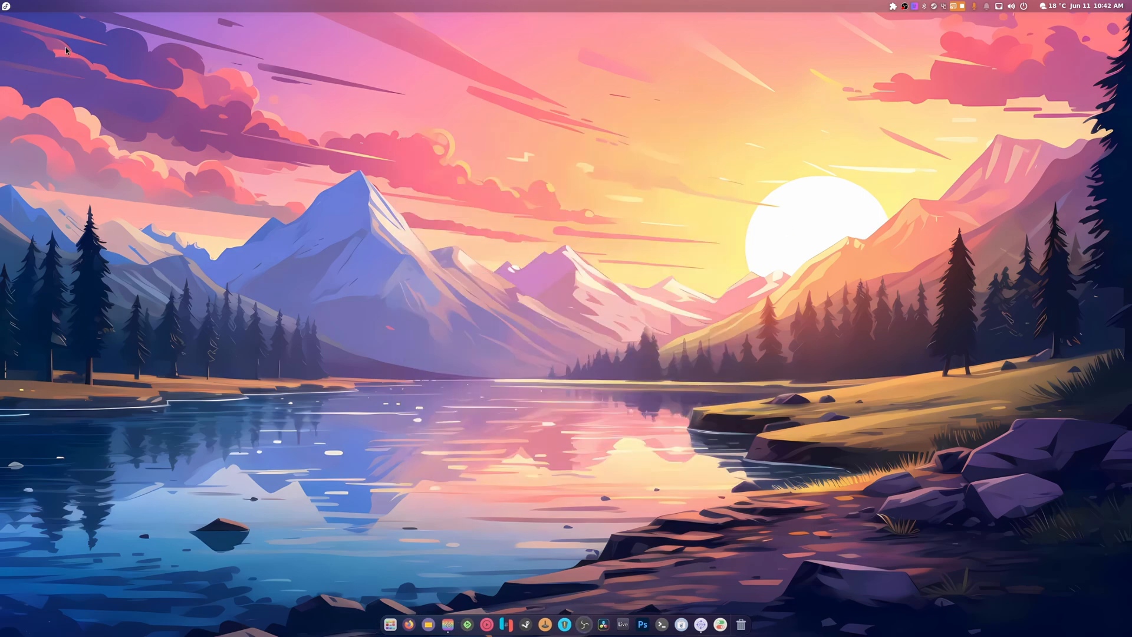
{"action": "mouse_move", "coordinate": [663, 215]}
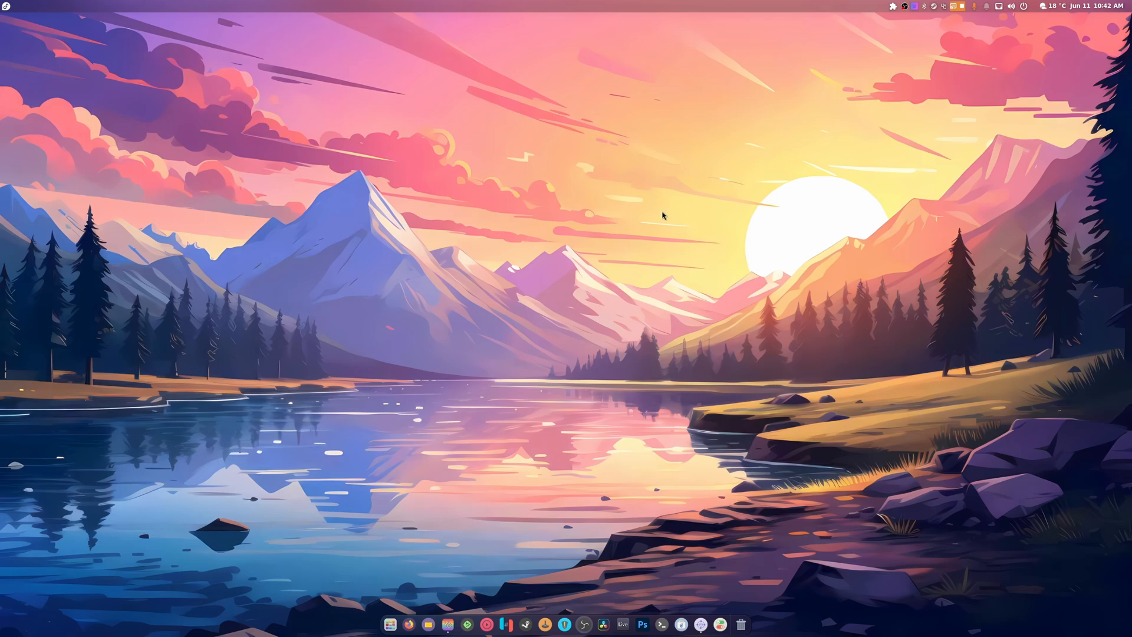